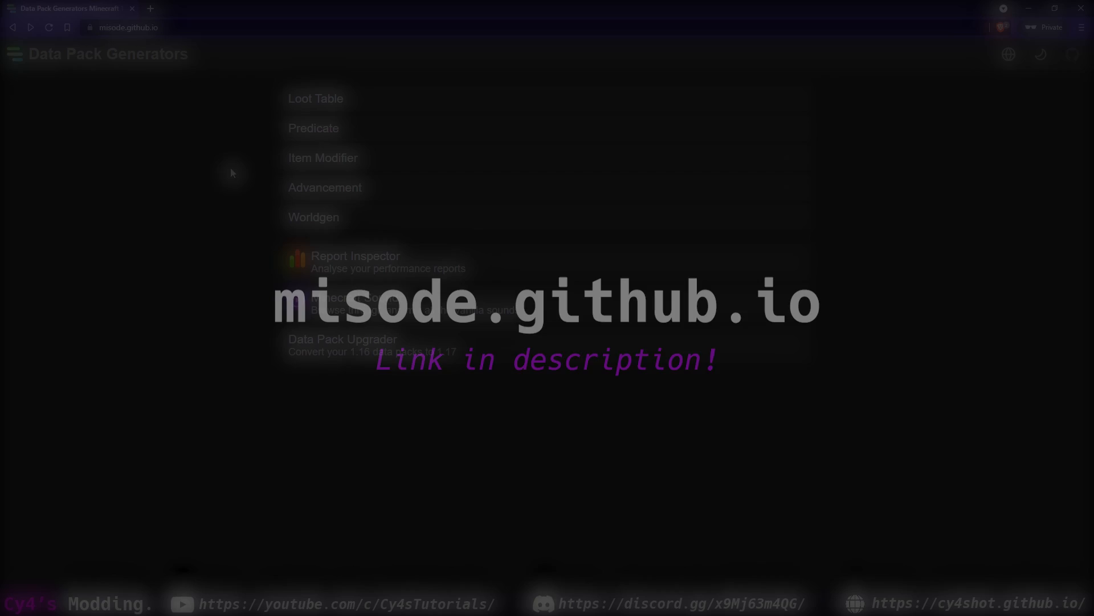
Open Worldgen > Biome in misode Data Pack Generators.
{"action": "left_click", "coordinate": [312, 216]}
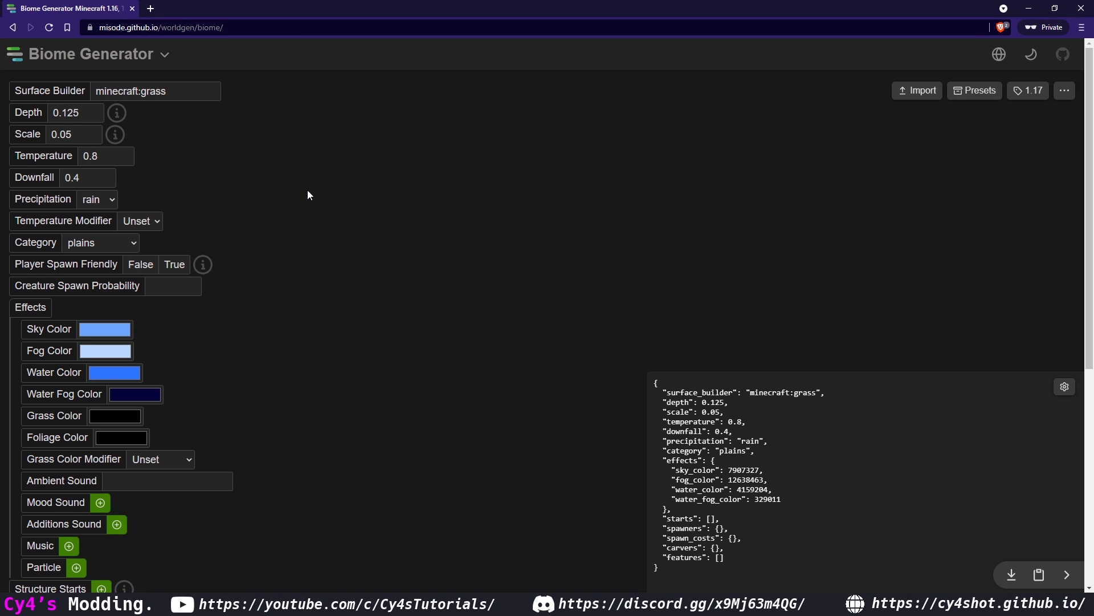
{"action": "left_click", "coordinate": [140, 268]}
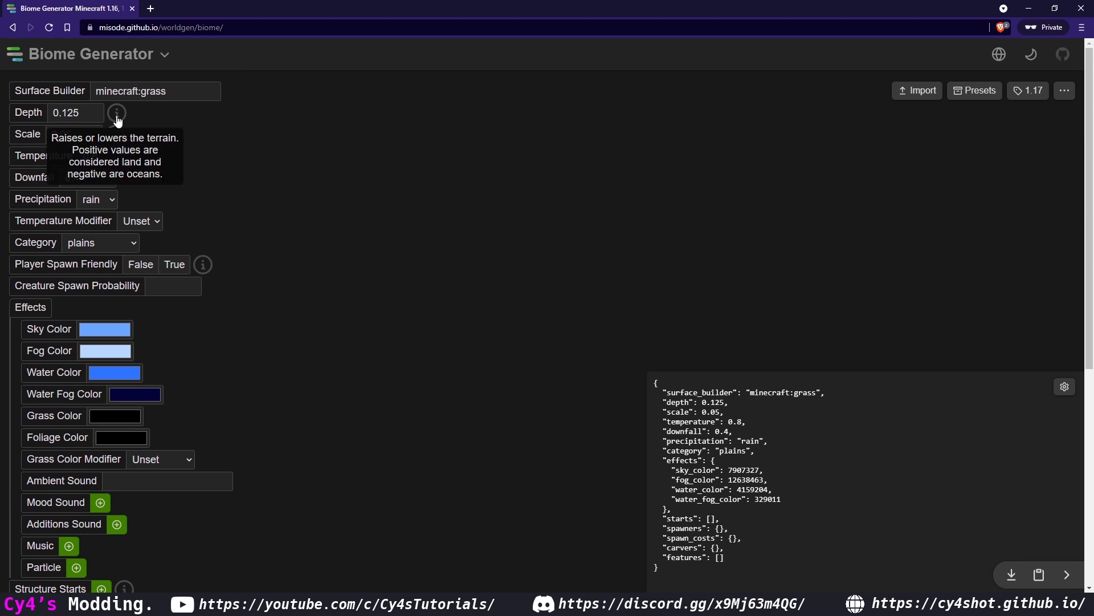
{"action": "mouse_move", "coordinate": [118, 128]}
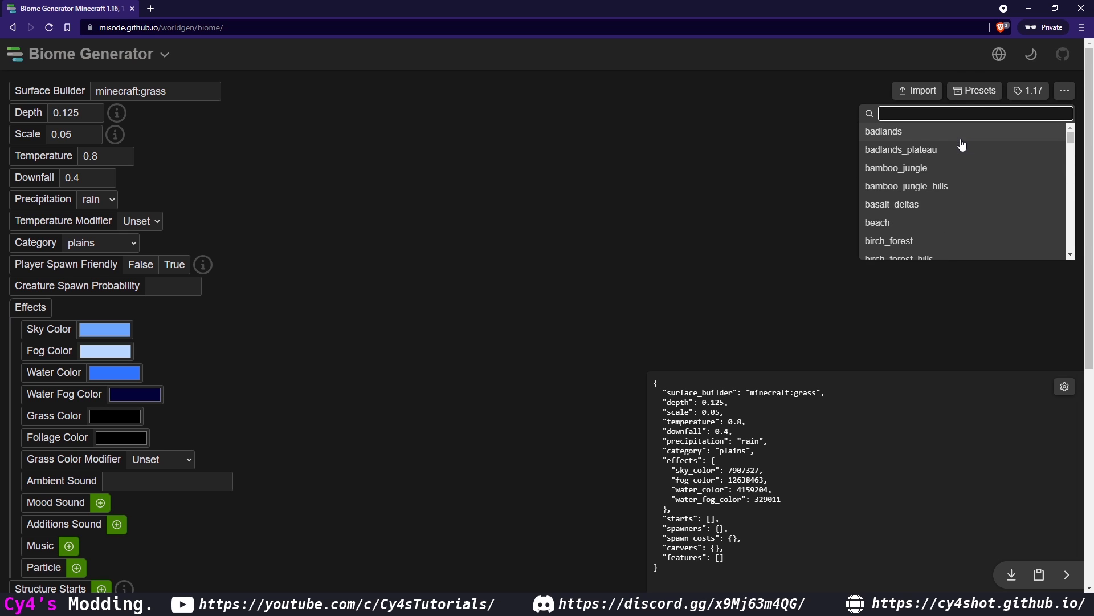
{"action": "mouse_move", "coordinate": [939, 194]}
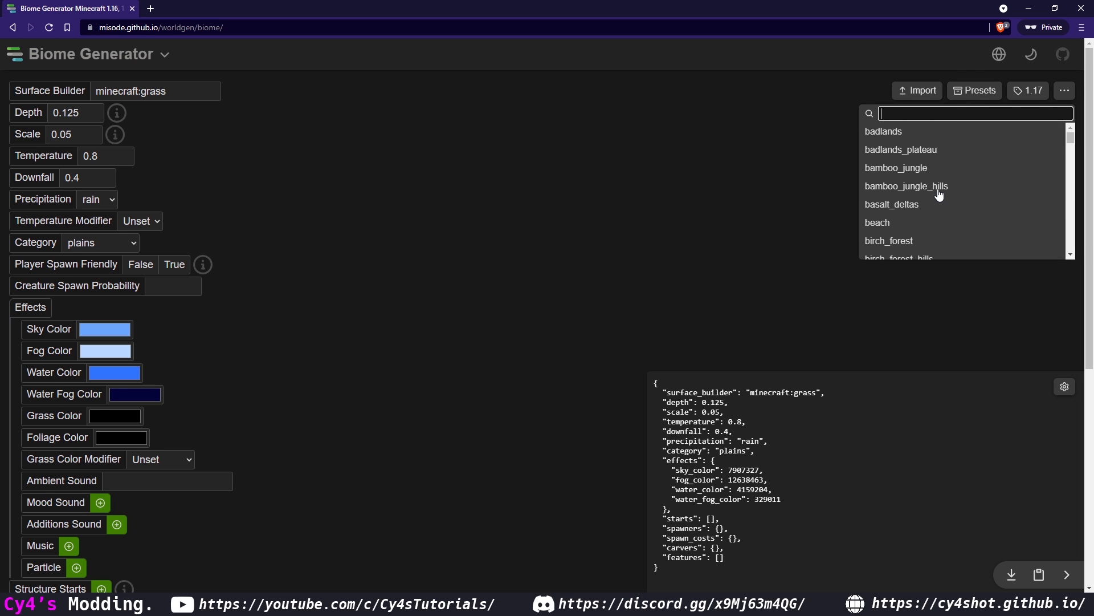
Search presets for 'plain' and apply the plains biome preset.
{"action": "type", "text": "plain"}
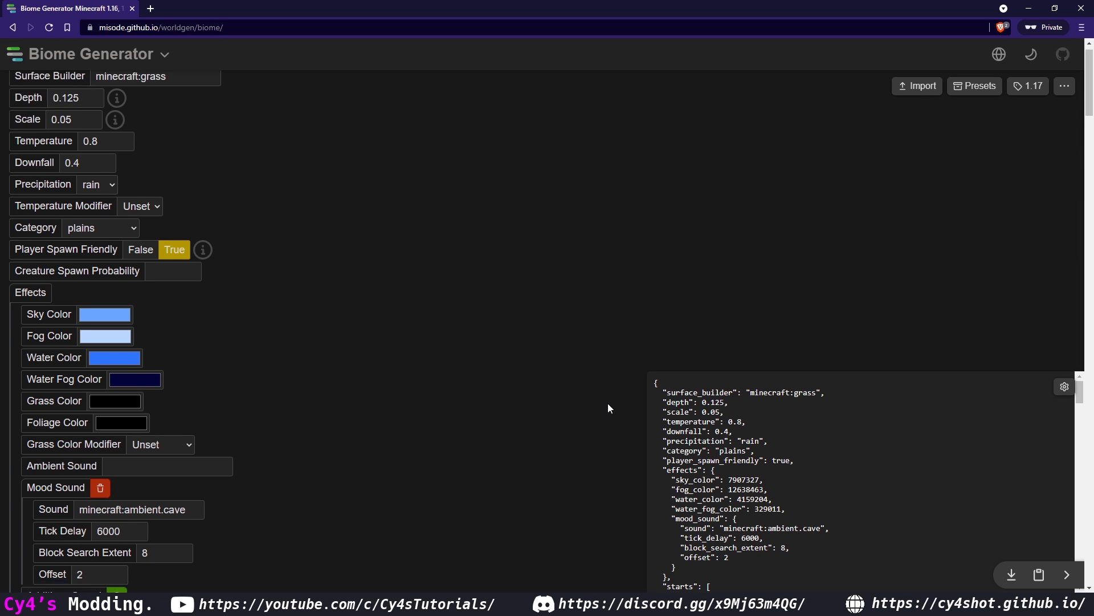
{"action": "scroll", "scroll_direction": "down", "scroll_amount": 3}
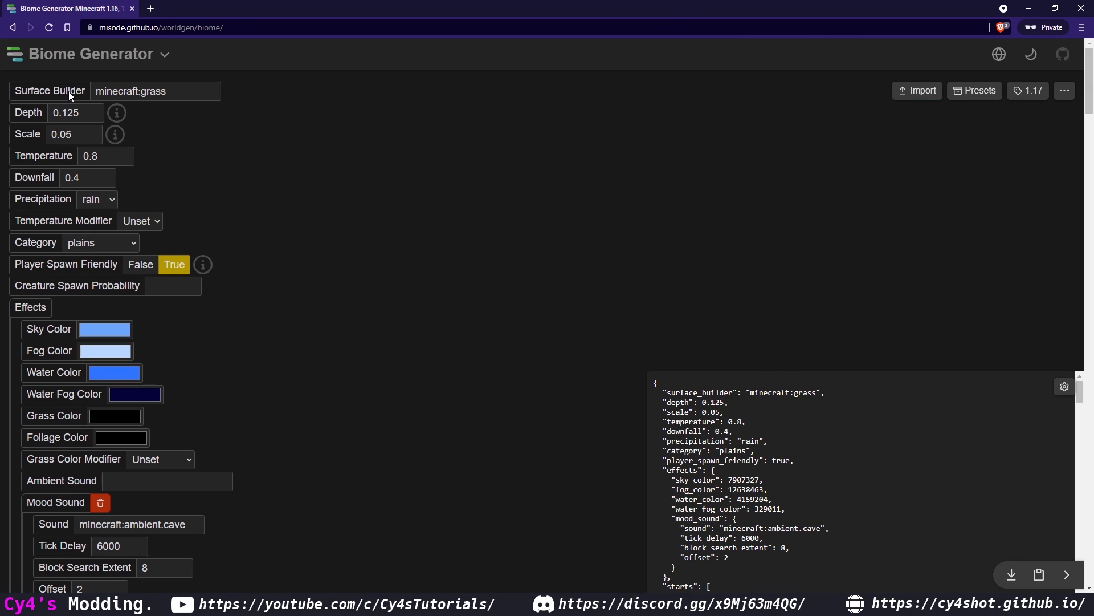
{"action": "left_click", "coordinate": [147, 91]}
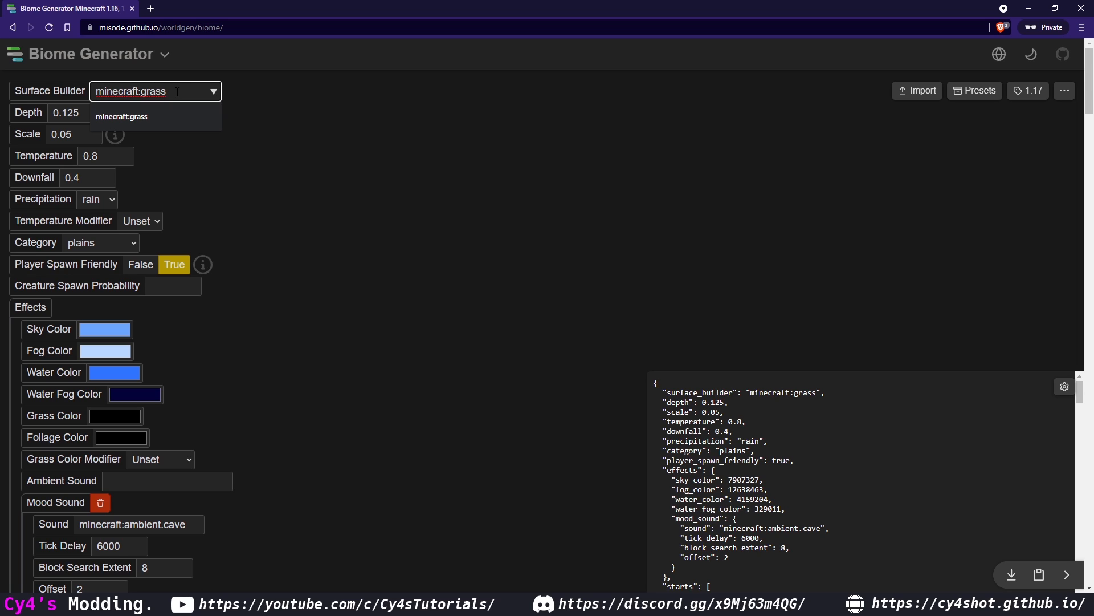
{"action": "double_click", "coordinate": [157, 91]}
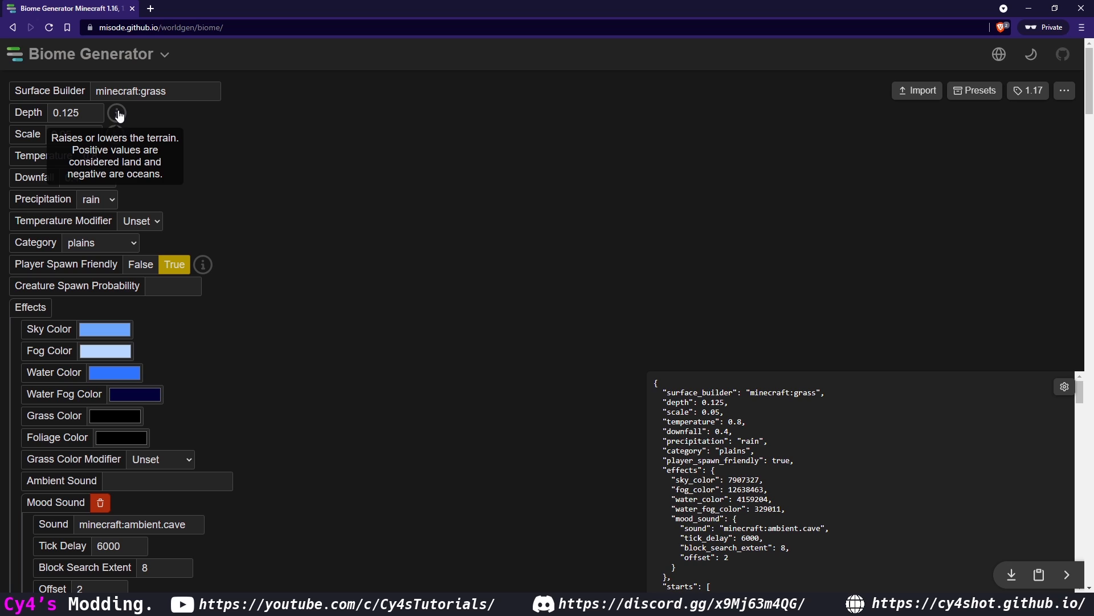
{"action": "mouse_move", "coordinate": [117, 133]}
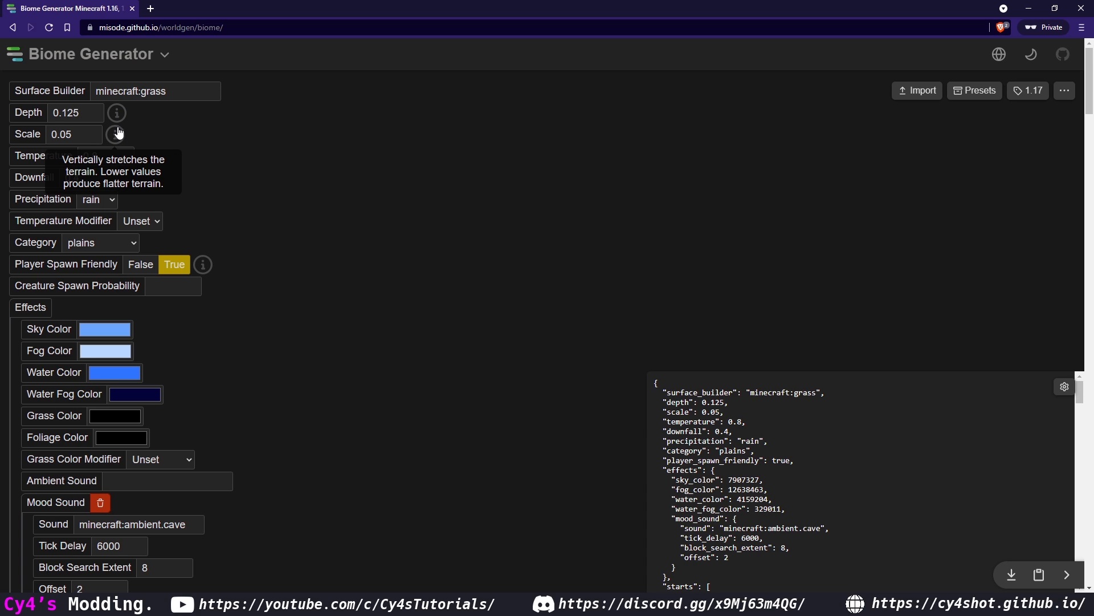
{"action": "mouse_move", "coordinate": [137, 162]}
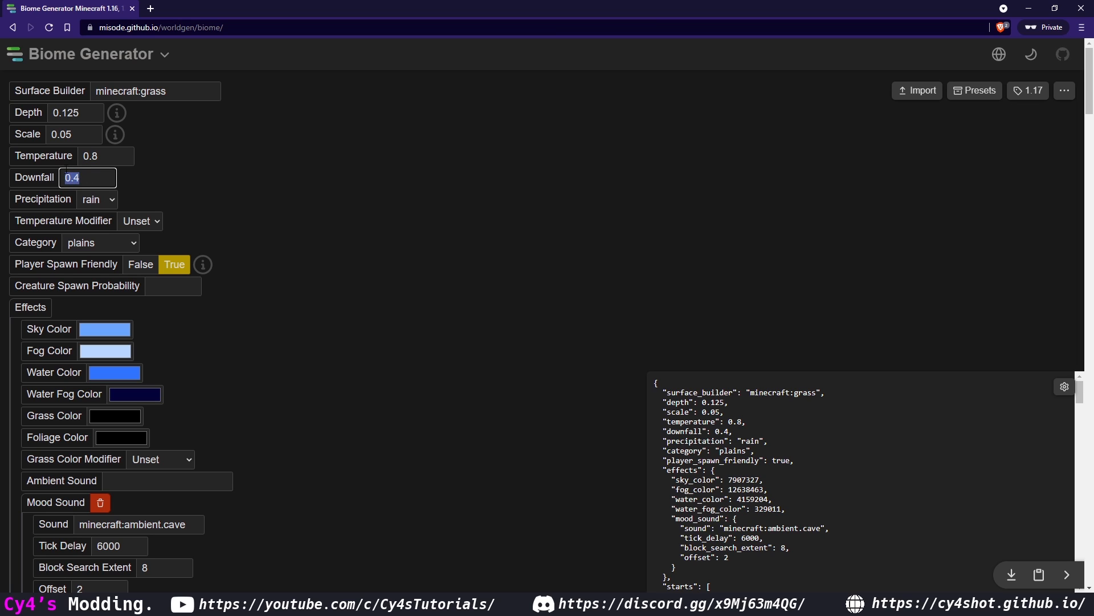
{"action": "left_click", "coordinate": [105, 155]}
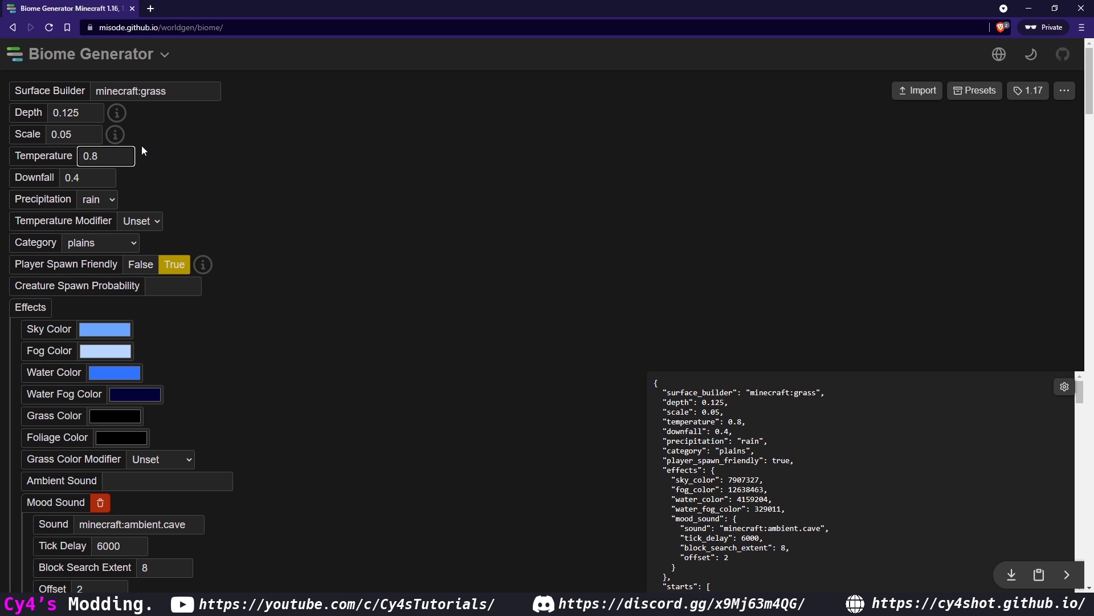
{"action": "left_click", "coordinate": [106, 155]}
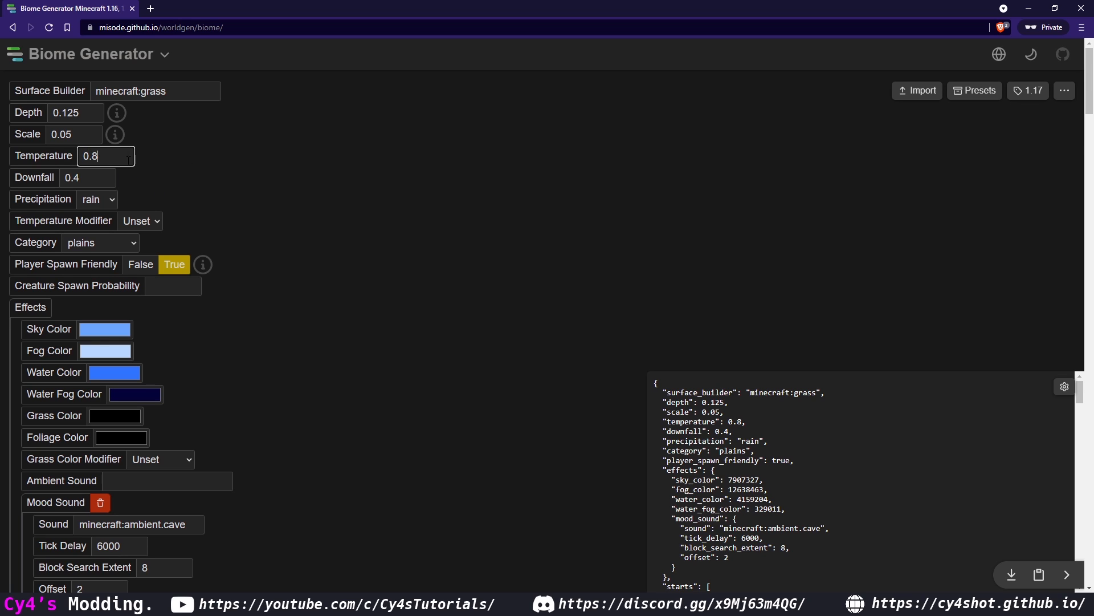
{"action": "left_click", "coordinate": [97, 199]}
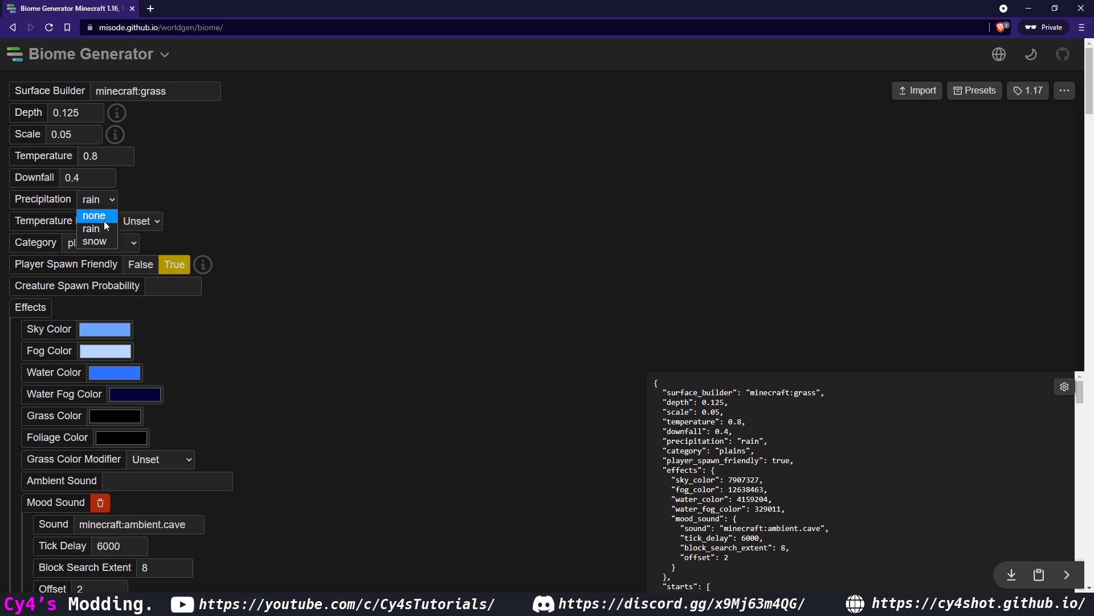
{"action": "left_click", "coordinate": [90, 228]}
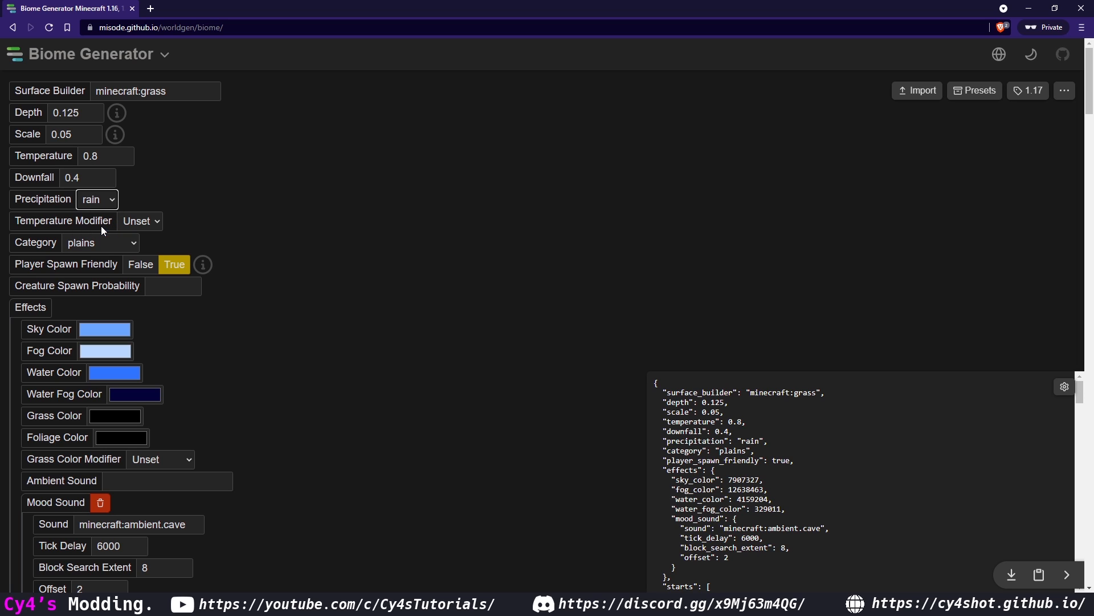
{"action": "left_click", "coordinate": [139, 221]}
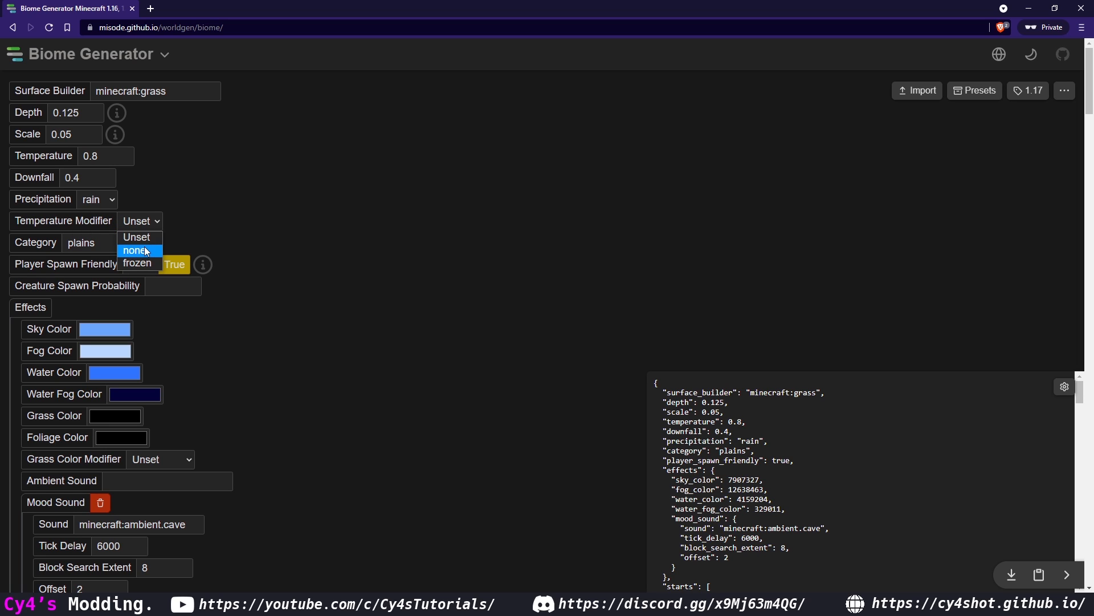
{"action": "left_click", "coordinate": [135, 250]}
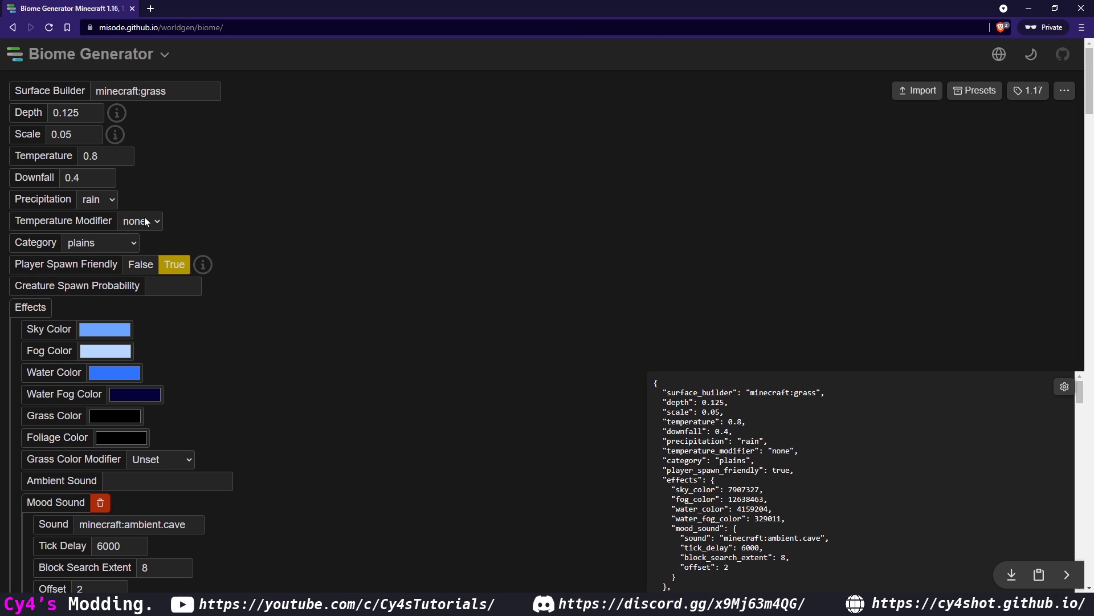
{"action": "left_click", "coordinate": [140, 220]}
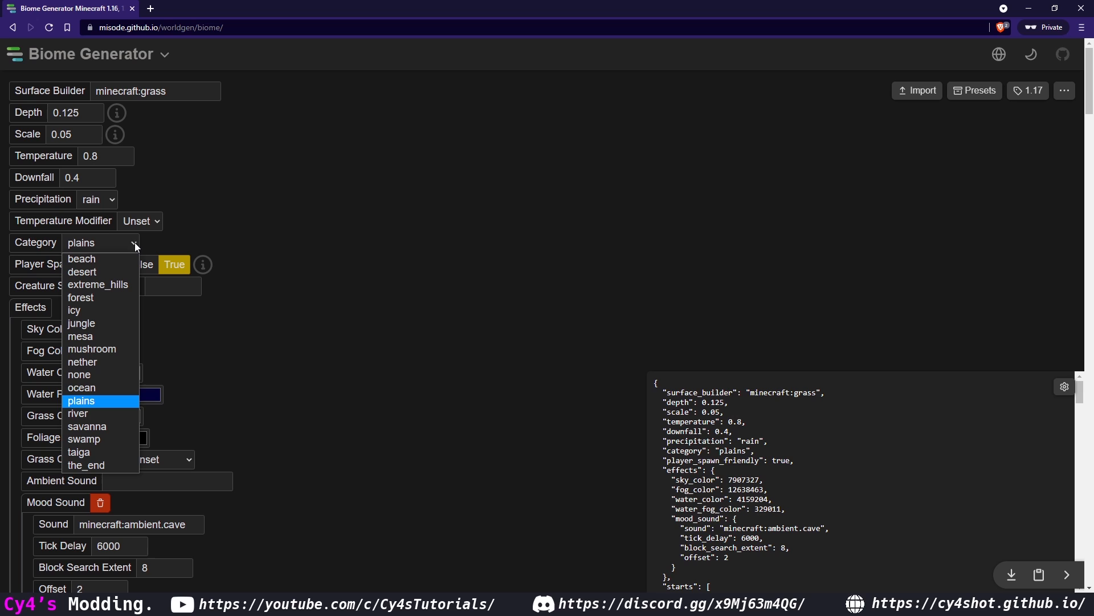
{"action": "mouse_move", "coordinate": [108, 401]}
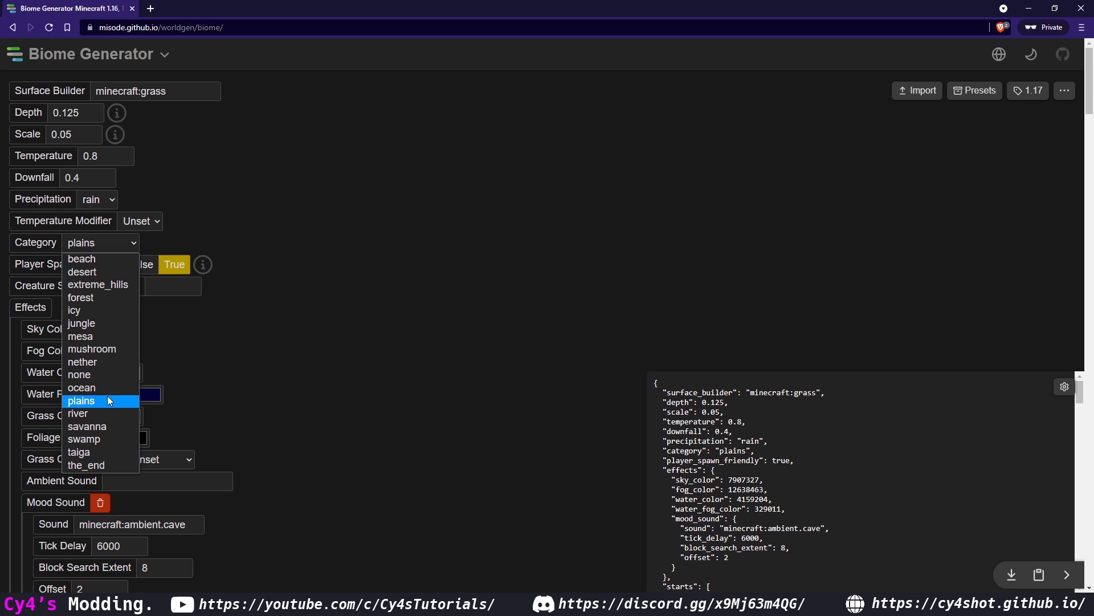
{"action": "mouse_move", "coordinate": [96, 411]}
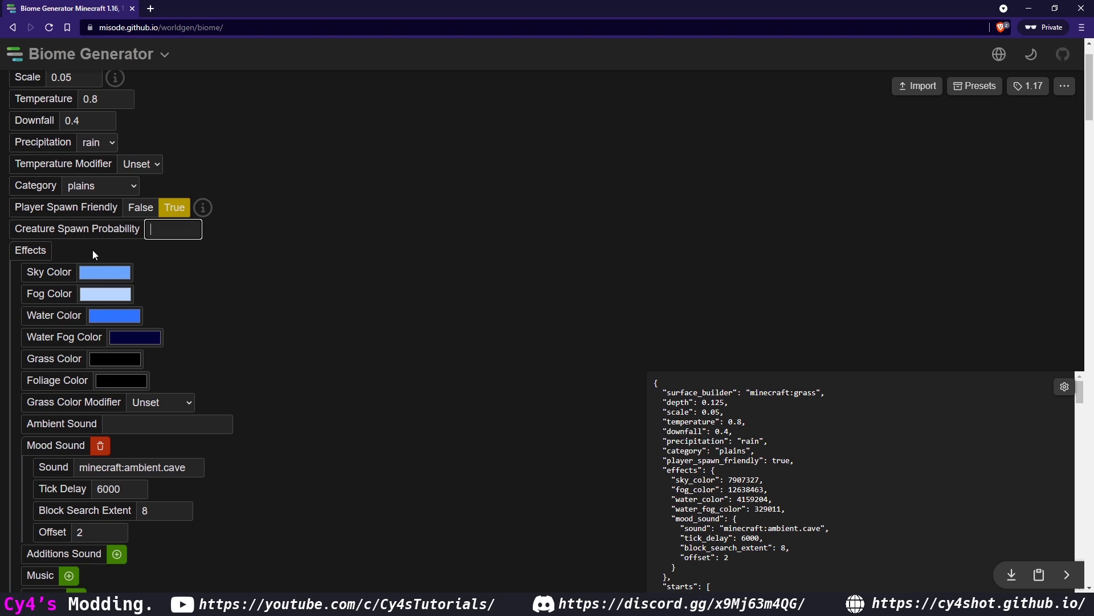
{"action": "mouse_move", "coordinate": [116, 313]}
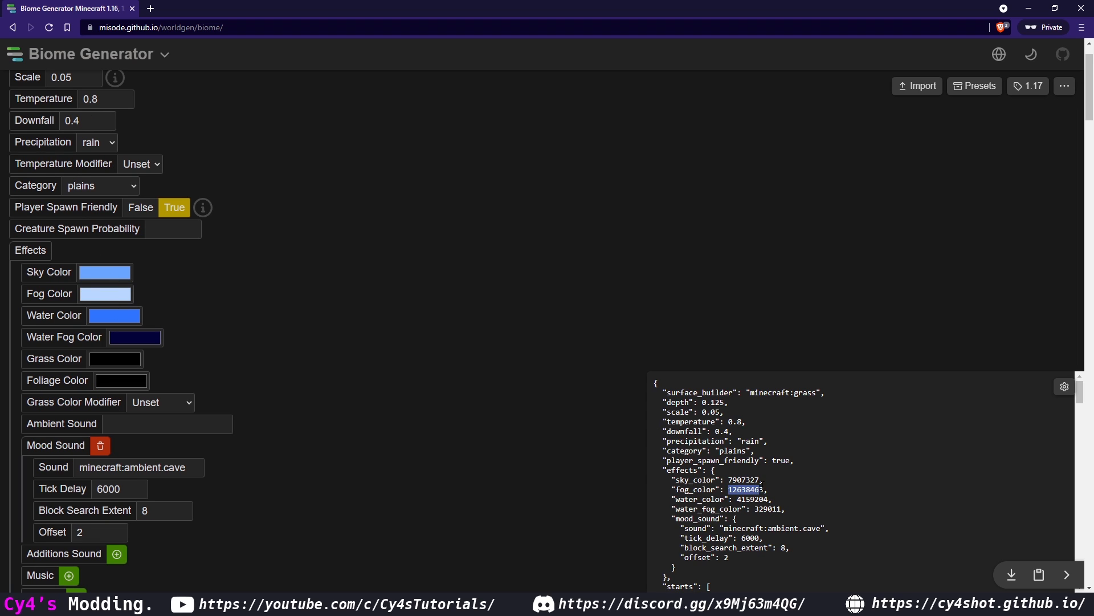
{"action": "scroll", "scroll_direction": "down", "scroll_amount": 3}
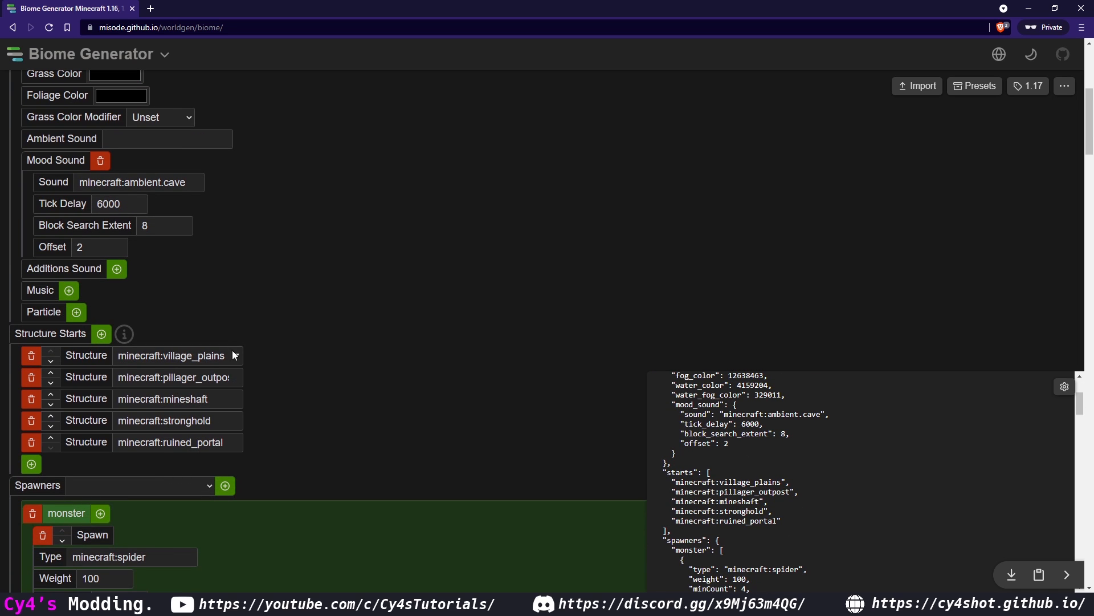
{"action": "scroll", "scroll_direction": "down", "scroll_amount": 3}
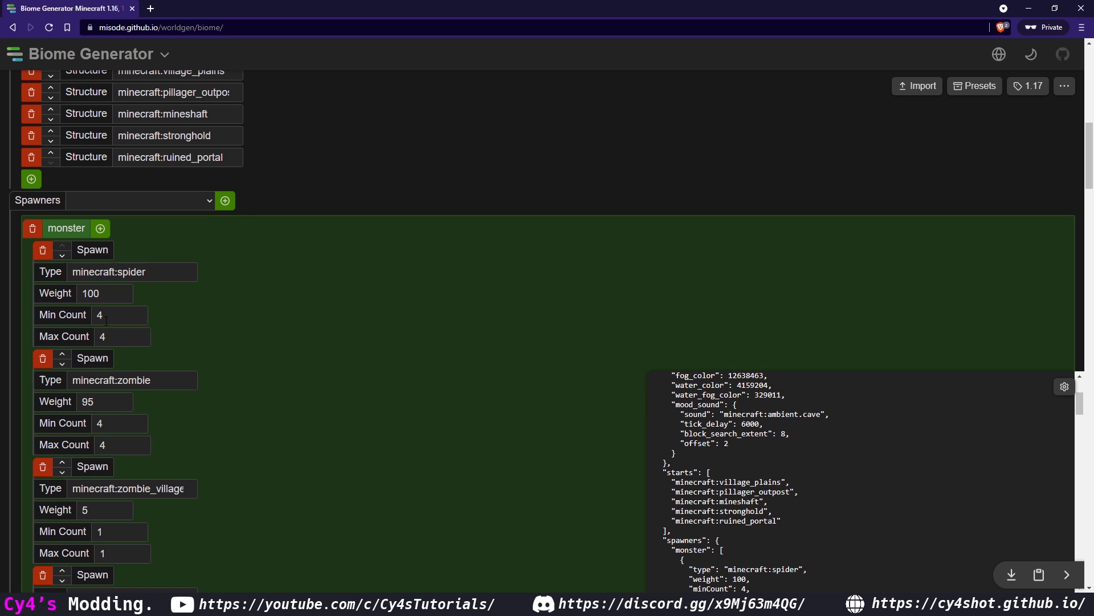
{"action": "scroll", "scroll_direction": "down", "scroll_amount": 3}
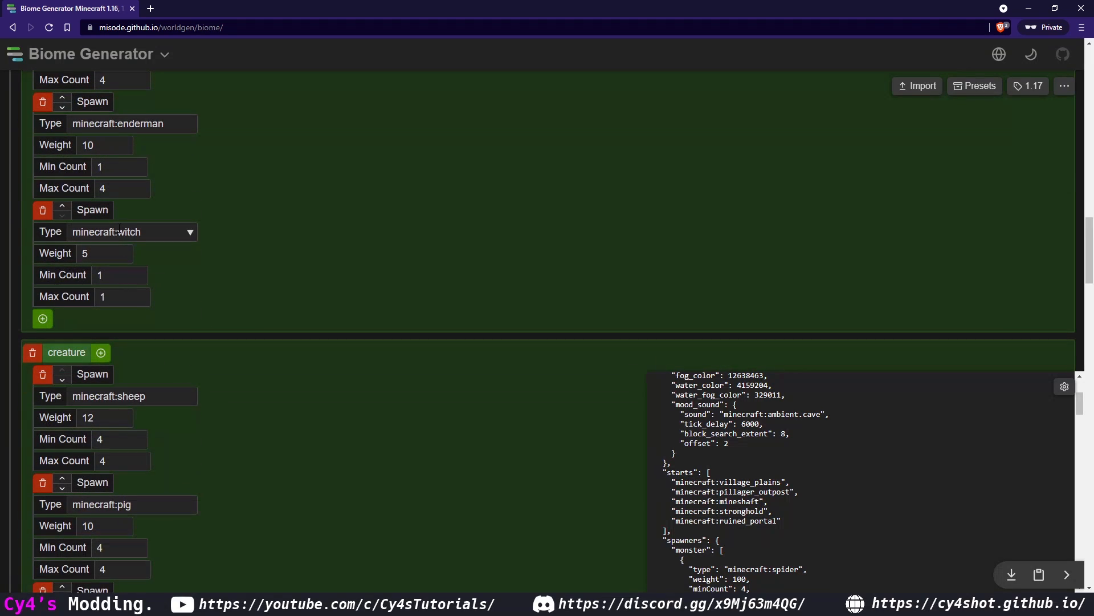
{"action": "left_click", "coordinate": [125, 232]}
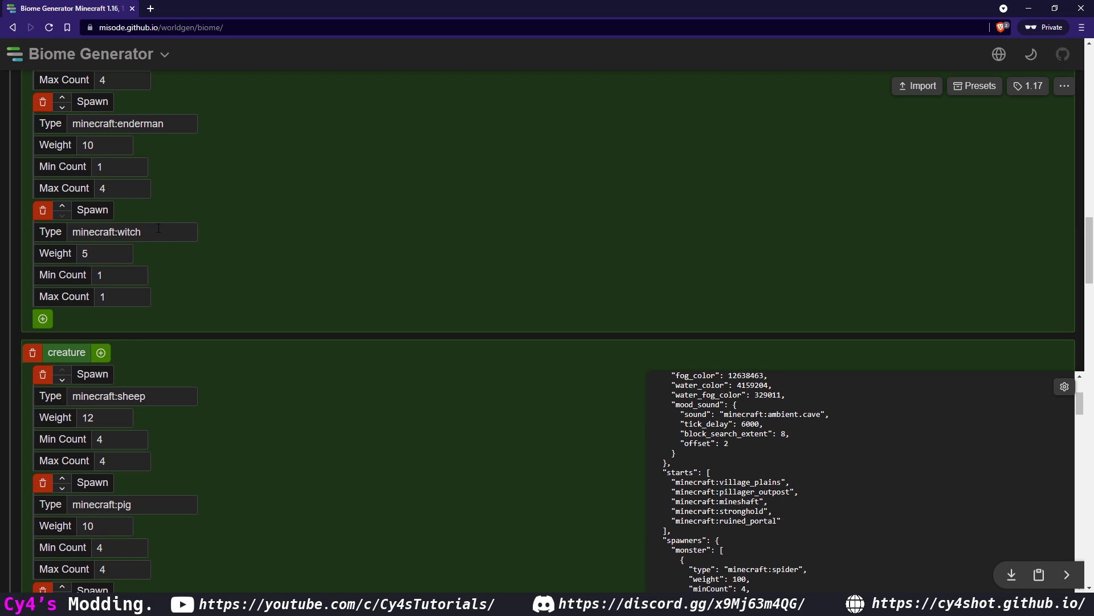
{"action": "scroll", "scroll_direction": "down", "scroll_amount": 3}
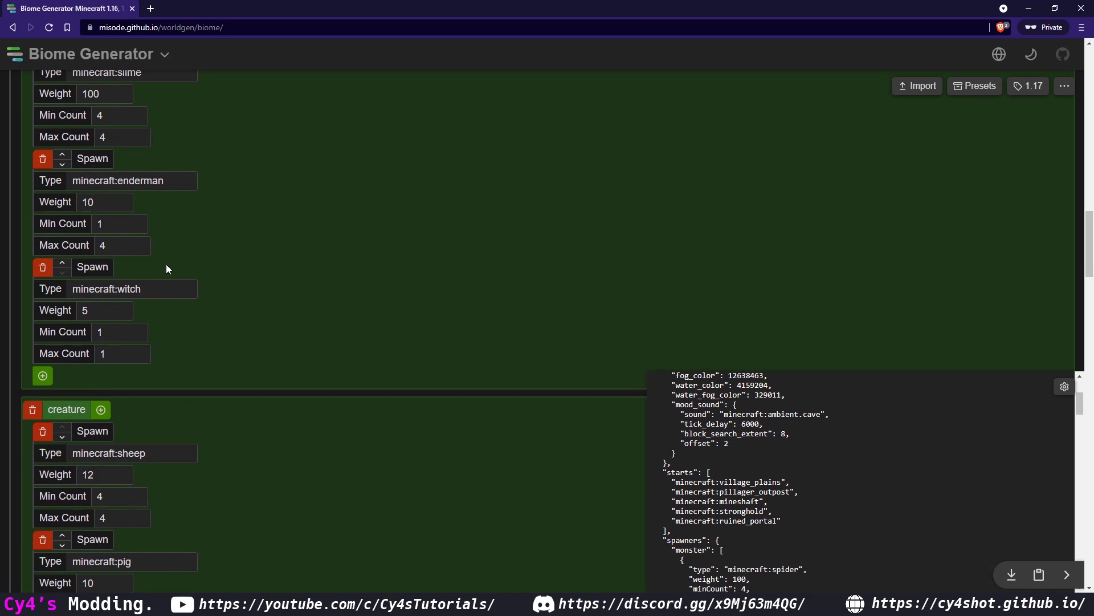
{"action": "scroll", "scroll_direction": "down", "scroll_amount": 3}
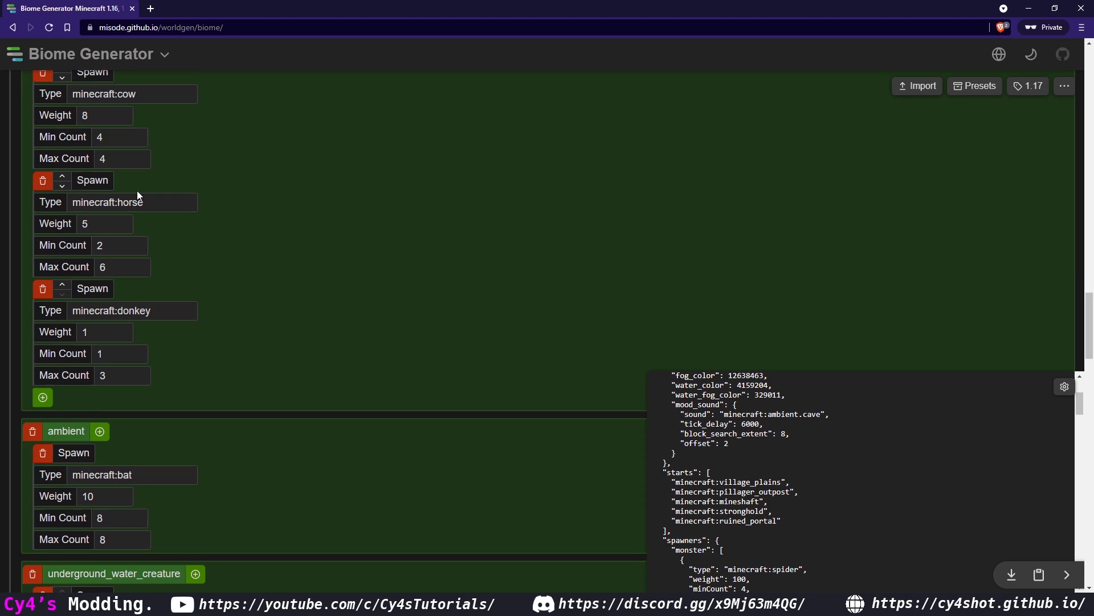
{"action": "scroll", "scroll_direction": "down", "scroll_amount": 3}
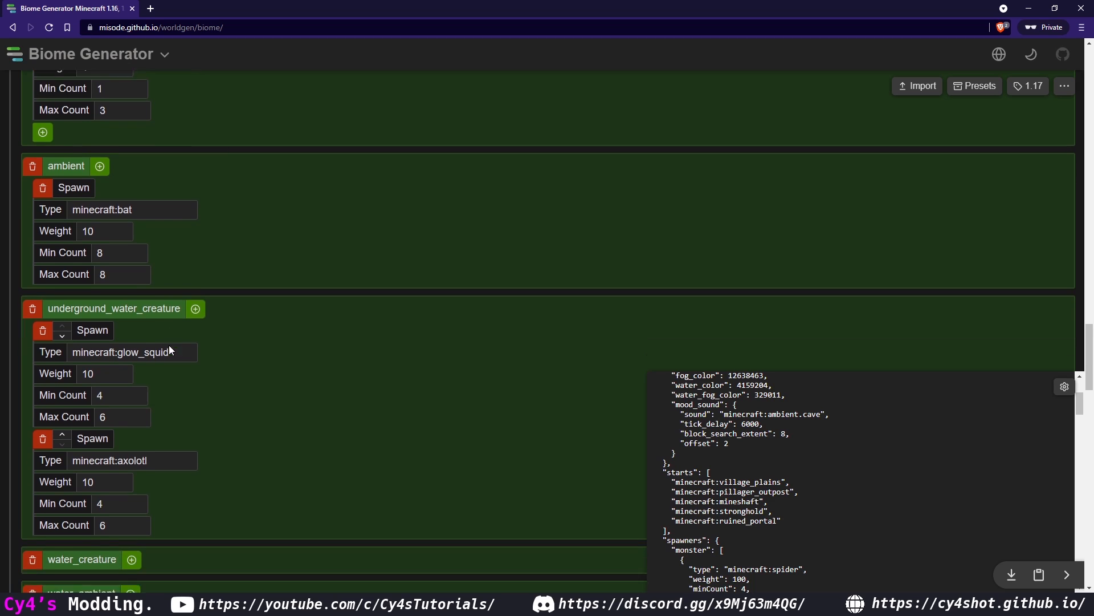
{"action": "scroll", "scroll_direction": "down", "scroll_amount": 3}
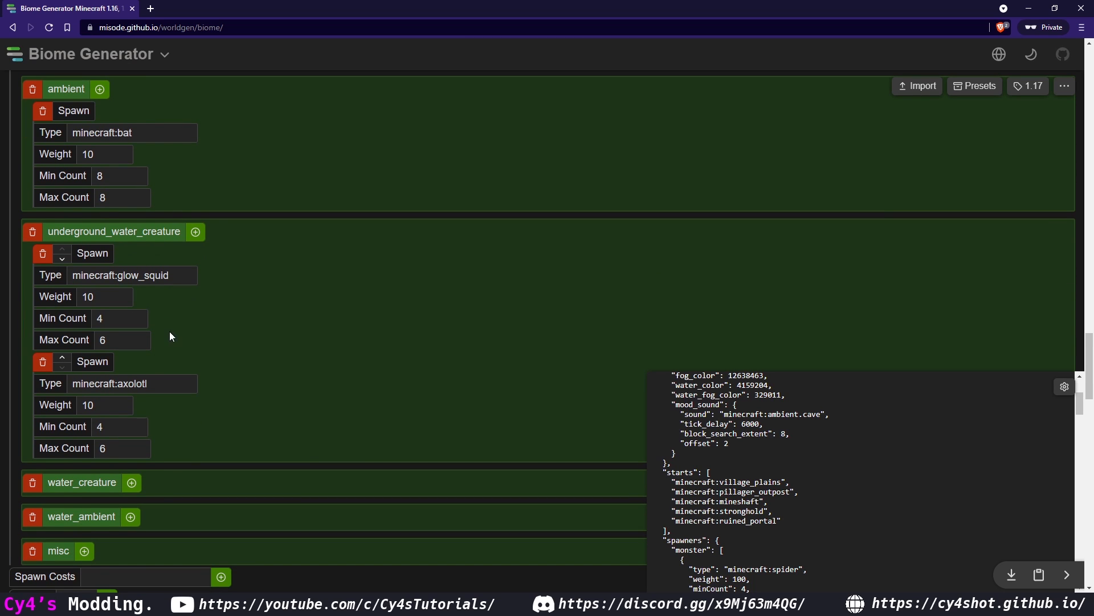
Set the generator version to 1.16 and the carver stage to liquid.
{"action": "left_click", "coordinate": [1030, 85]}
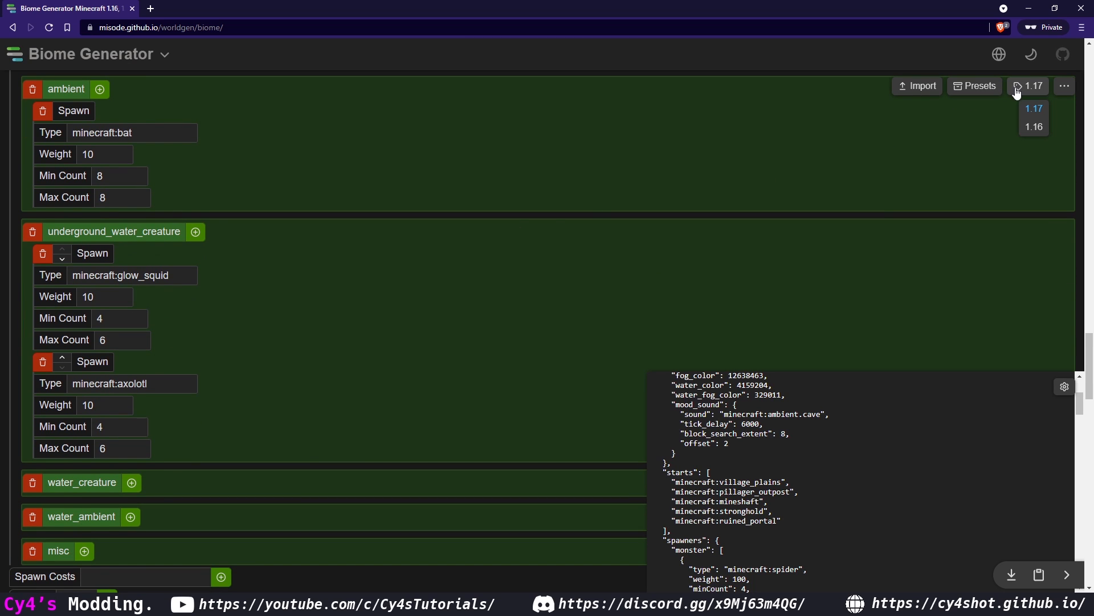
{"action": "left_click", "coordinate": [1033, 127]}
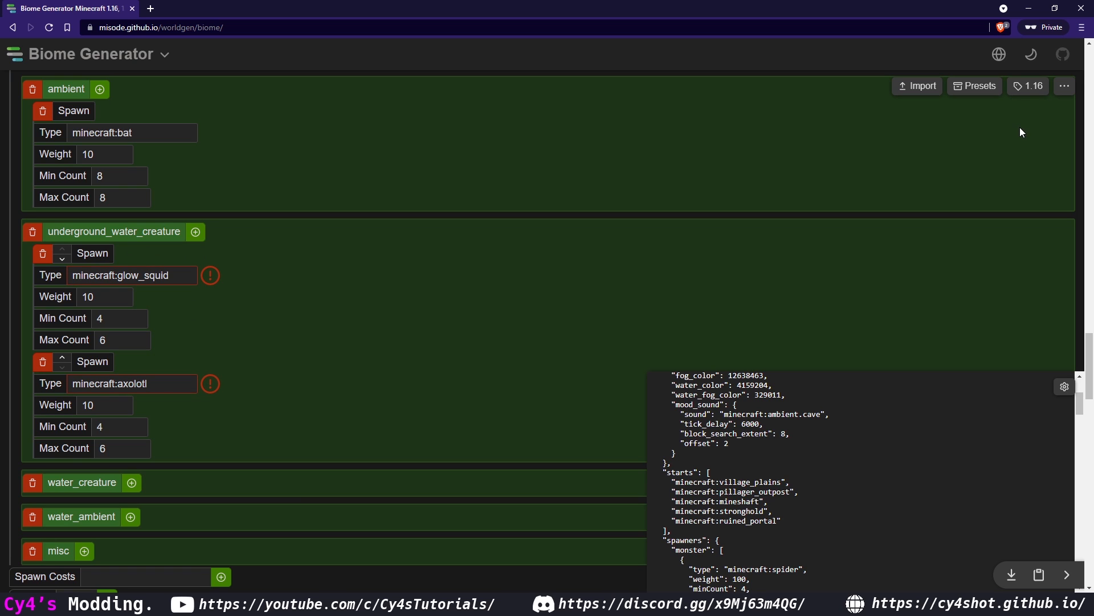
{"action": "mouse_move", "coordinate": [911, 130]}
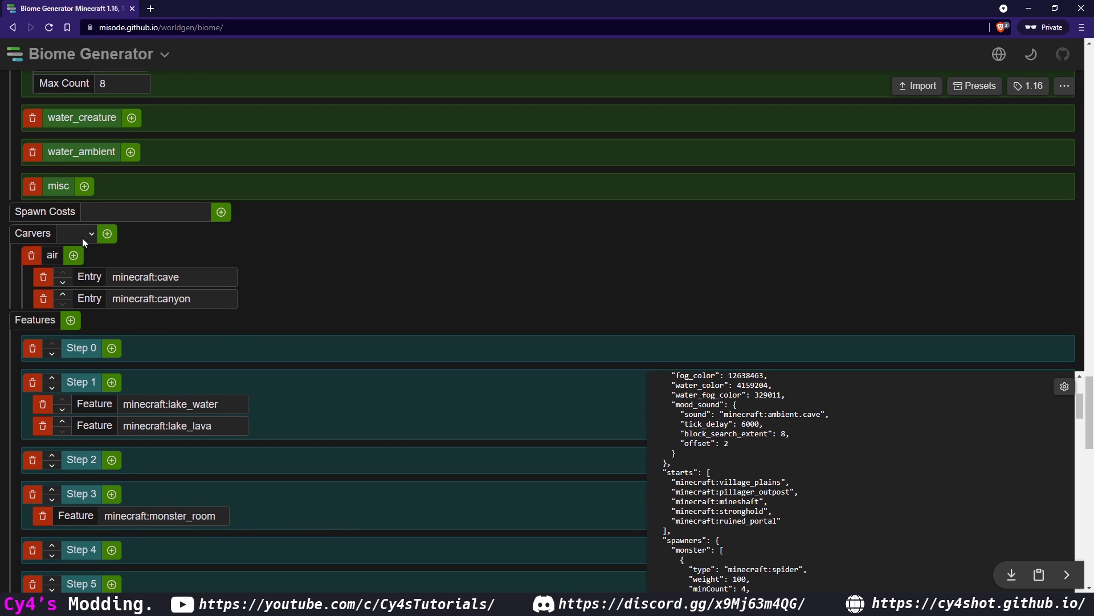
{"action": "left_click", "coordinate": [76, 233]}
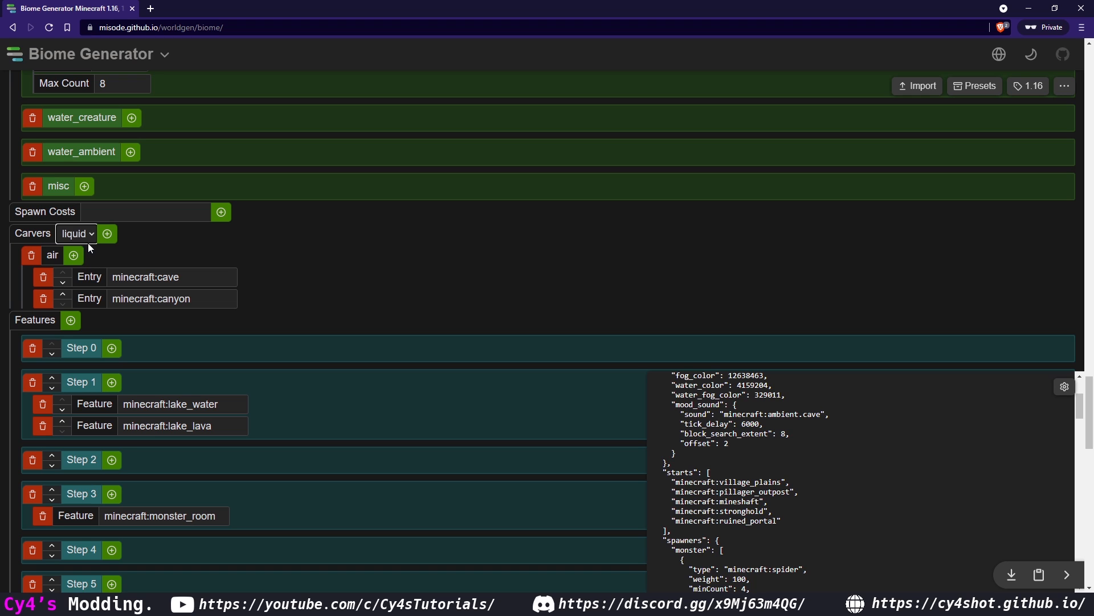
{"action": "left_click", "coordinate": [77, 233]}
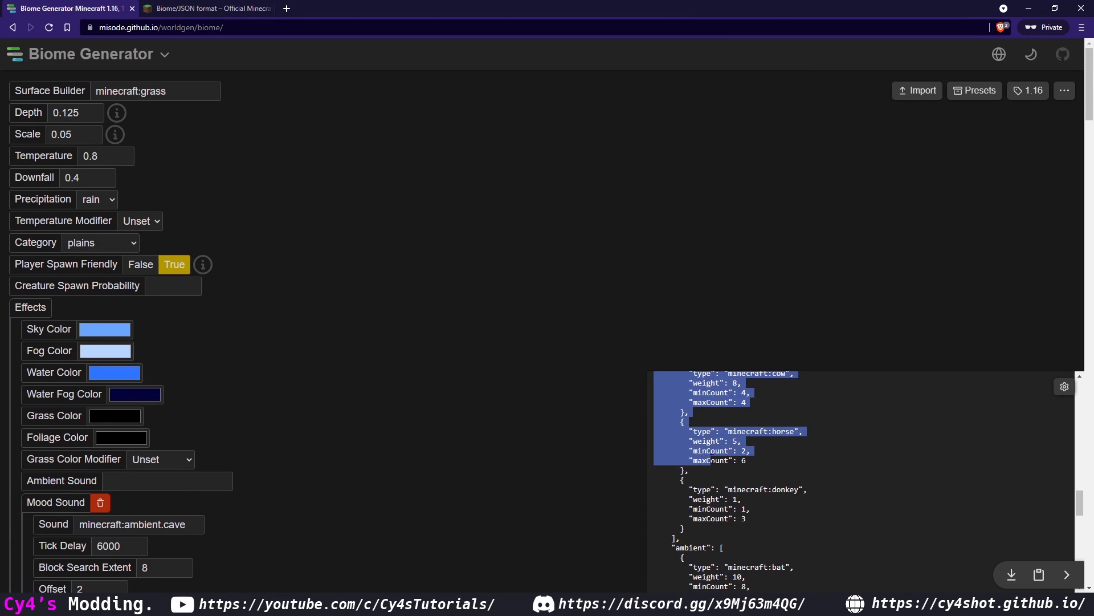
Scroll the generator page toward the biome JSON output preview.
{"action": "scroll", "scroll_direction": "down", "scroll_amount": 3}
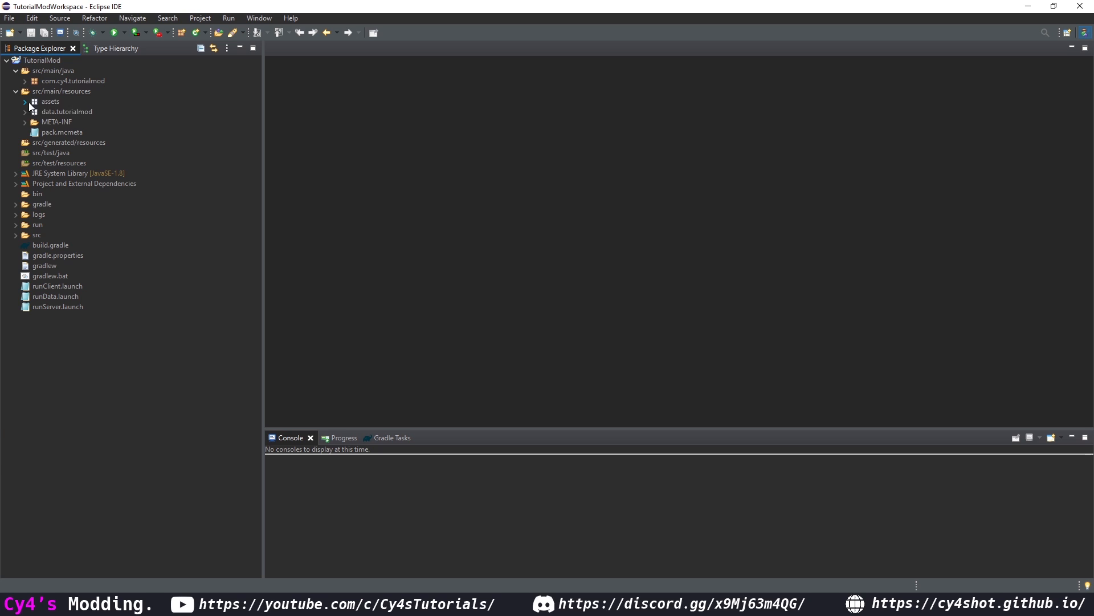
Add a worldgen.biome package under data.tutorialmod and create example_biome.json in it.
{"action": "left_click", "coordinate": [25, 112]}
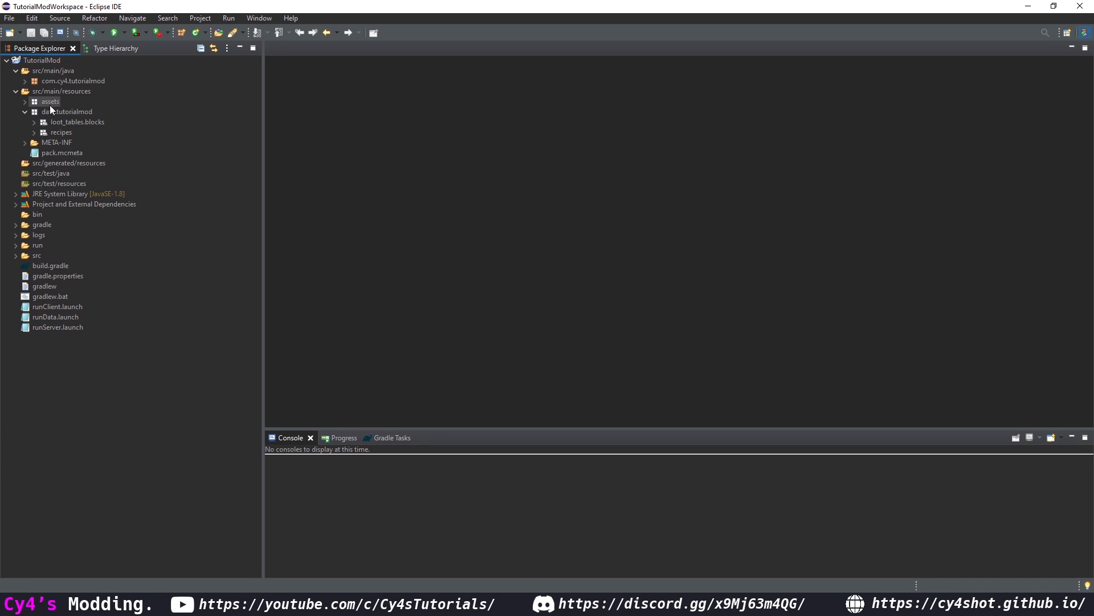
{"action": "right_click", "coordinate": [68, 112]}
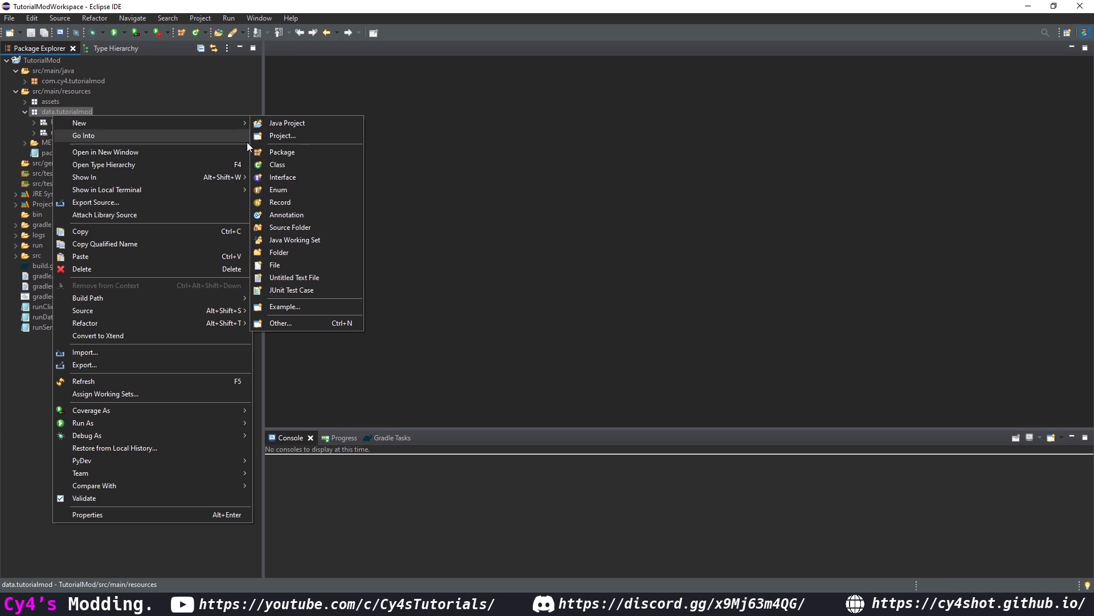
{"action": "left_click", "coordinate": [282, 151]}
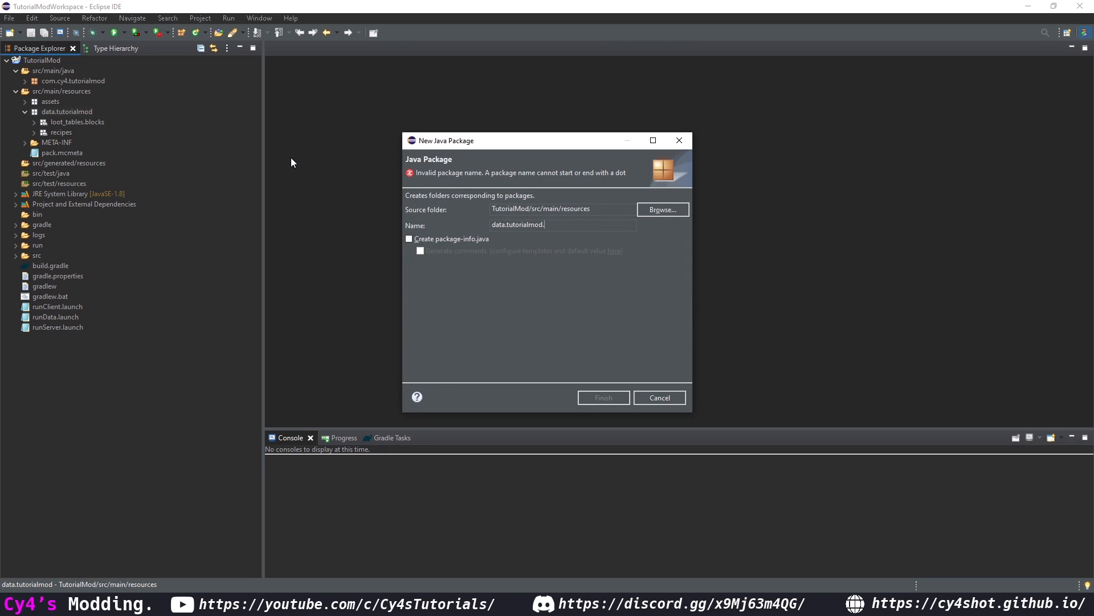
{"action": "type", "text": "worldgen.biome"}
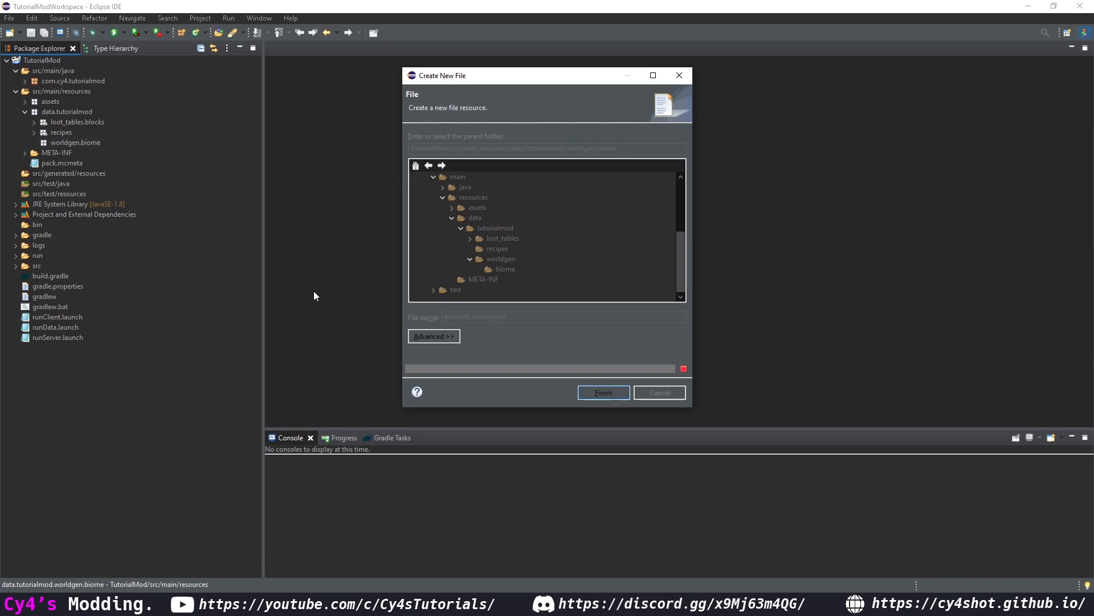
{"action": "left_click", "coordinate": [602, 392]}
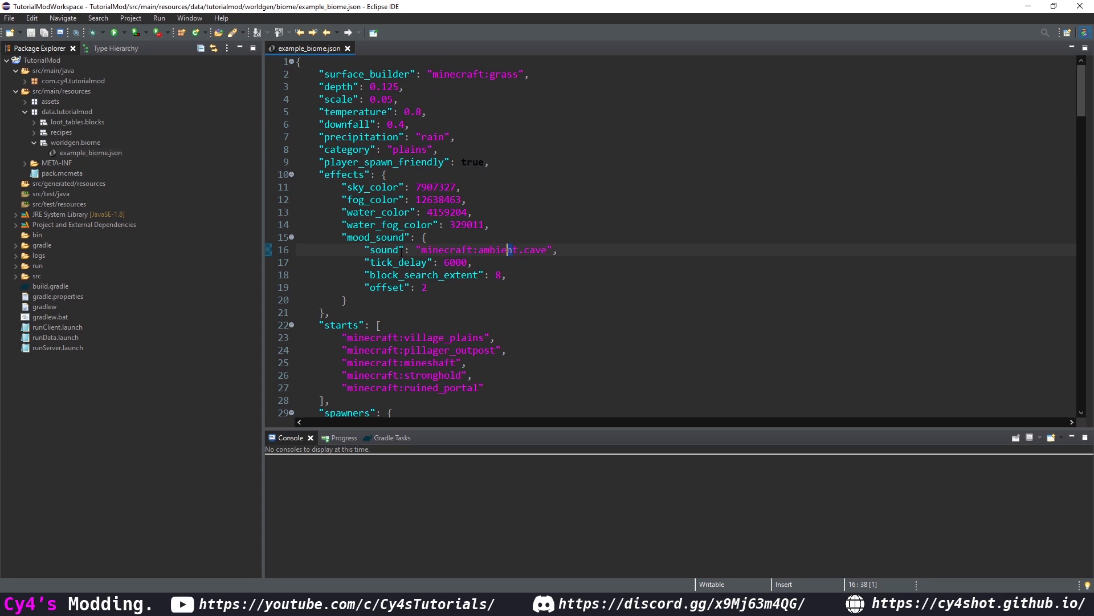
Create the BiomeInit class in com.cy4.tutorialmod.core.init.
{"action": "right_click", "coordinate": [65, 132]}
{"action": "type", "text": "B"}
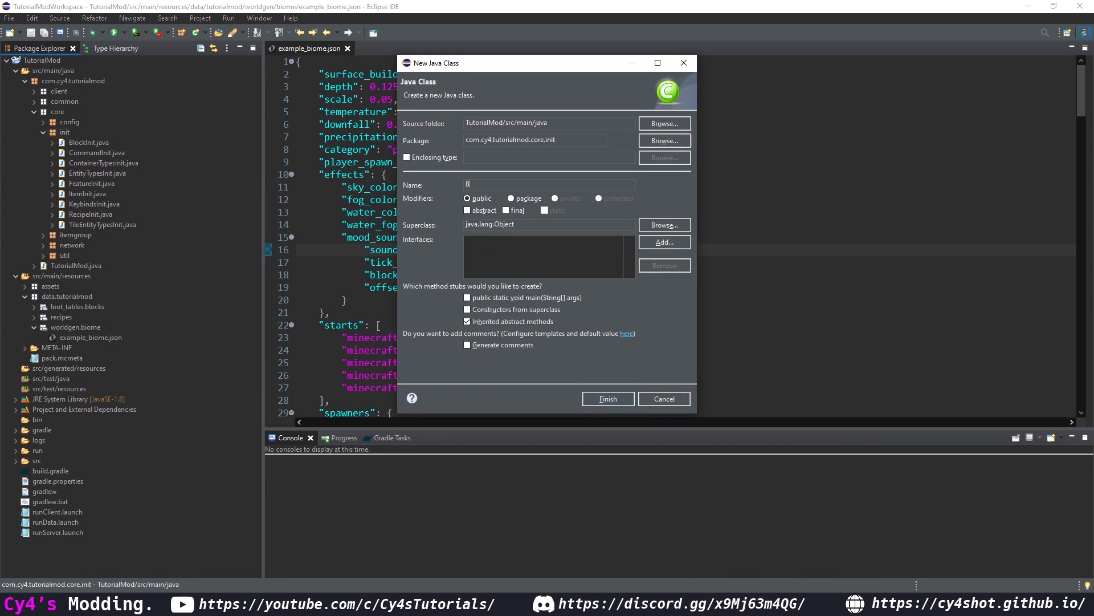
{"action": "left_click", "coordinate": [607, 398]}
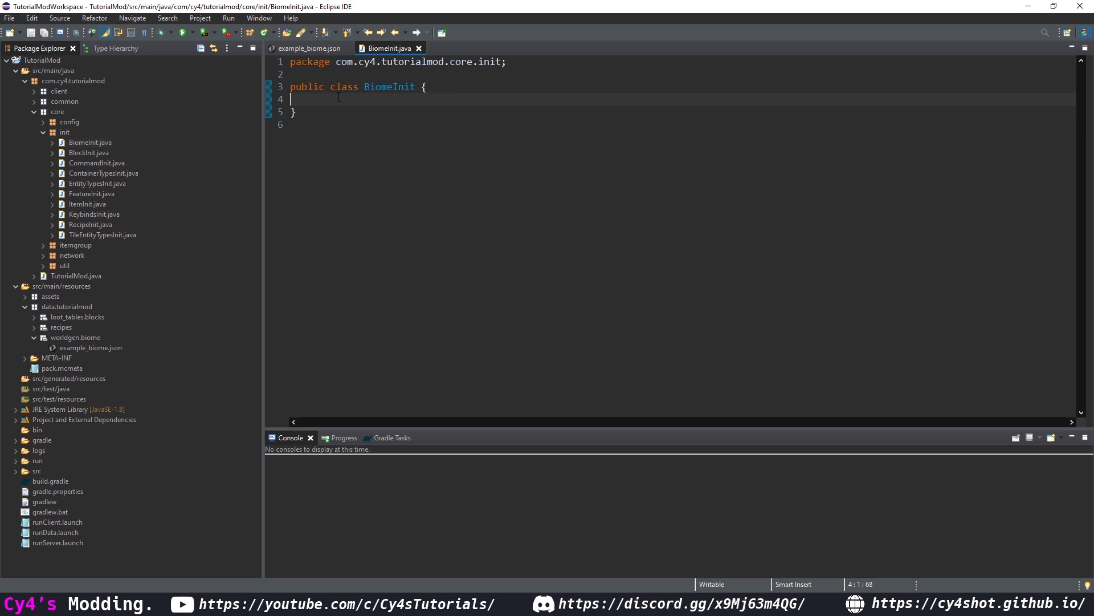
Declare public static RegistryKey<Biome> registerBiome(String biomeName) and organize imports.
{"action": "type", "text": "public static RegistryKey<Biome> register"}
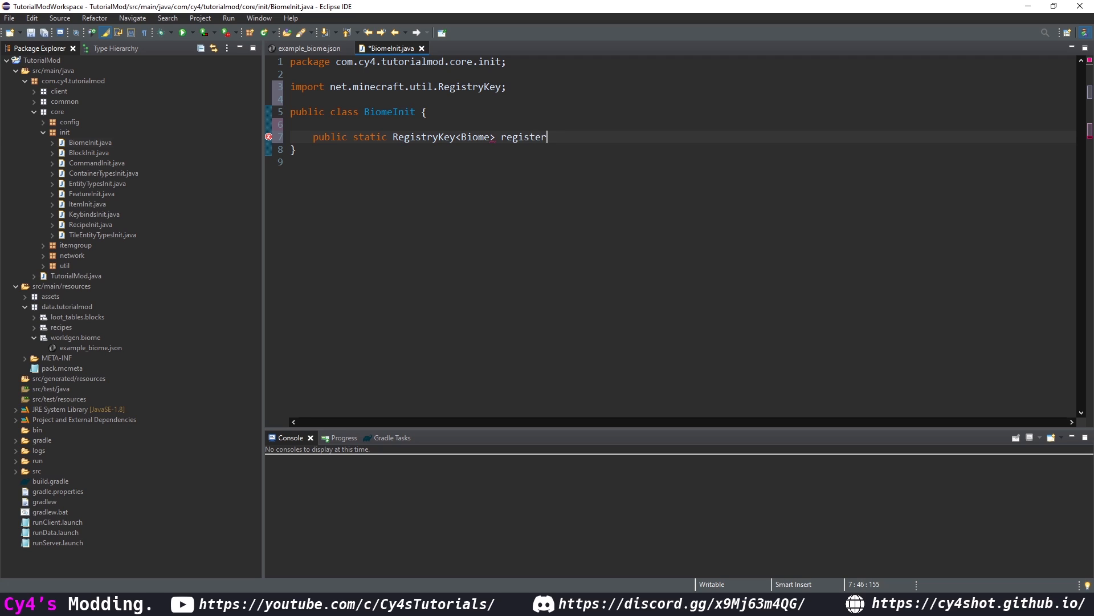
{"action": "type", "text": "Biome(String)"}
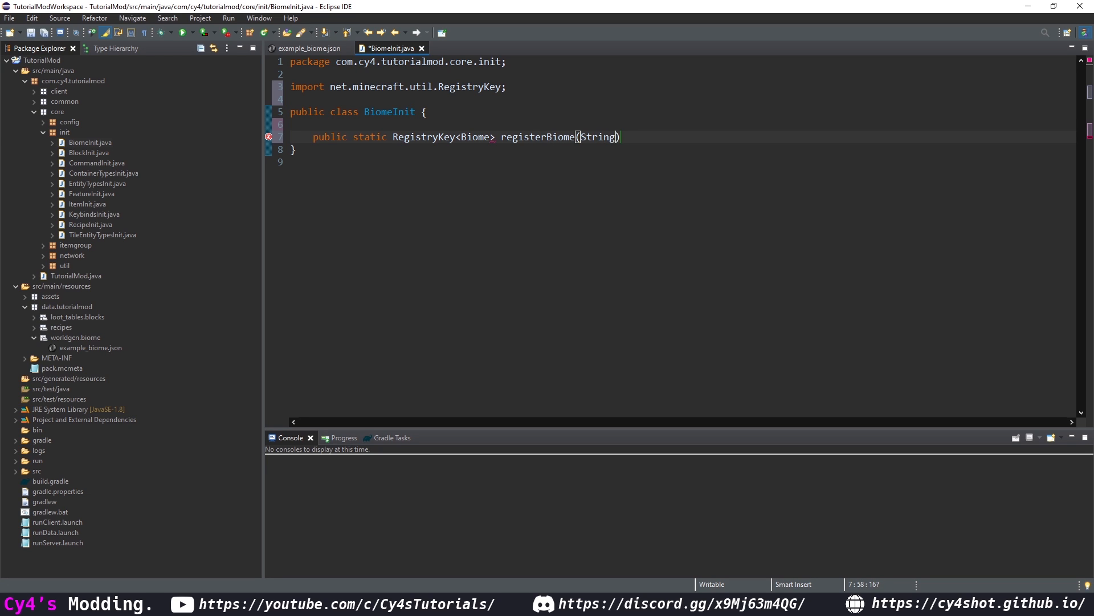
{"action": "type", "text": "biomeName"}
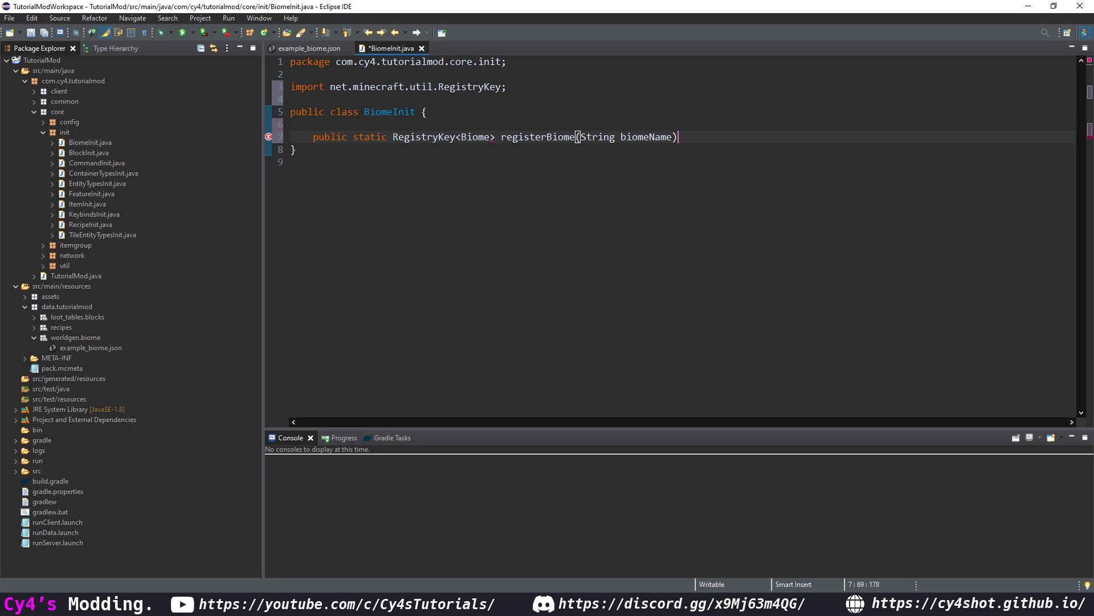
{"action": "key", "text": "ctrl+shift+o"}
{"action": "type", "text": " {"}
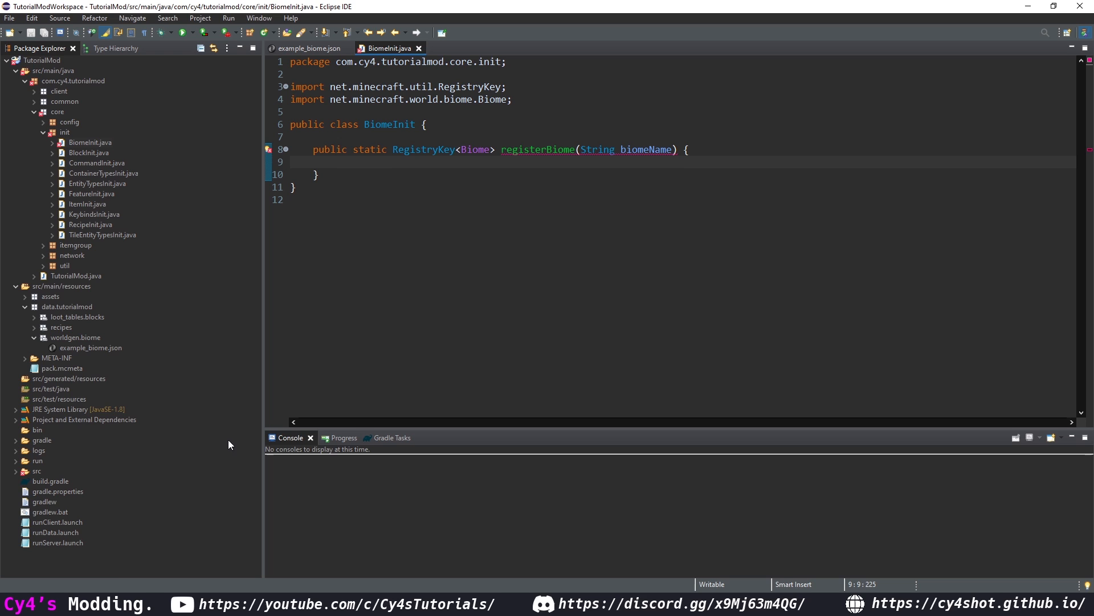
Return RegistryKey.getOrCreateKey with Registry.BIOME_KEY and a new ResourceLocation.
{"action": "type", "text": "return RegistryKey.getOrCreateKey(null, null"}
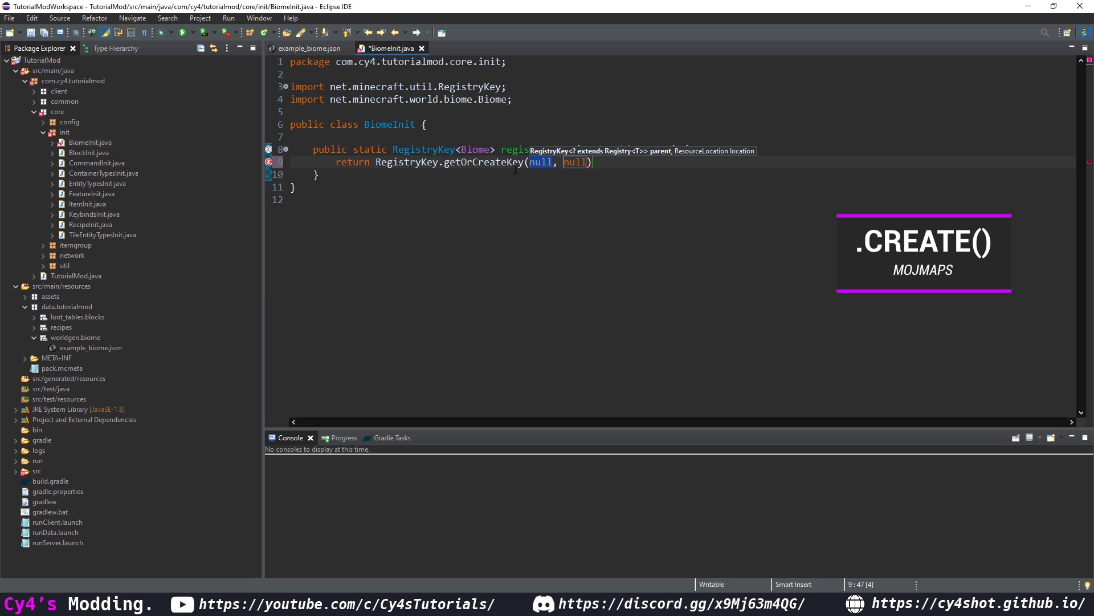
{"action": "type", "text": "Registry.BIOME_KEY"}
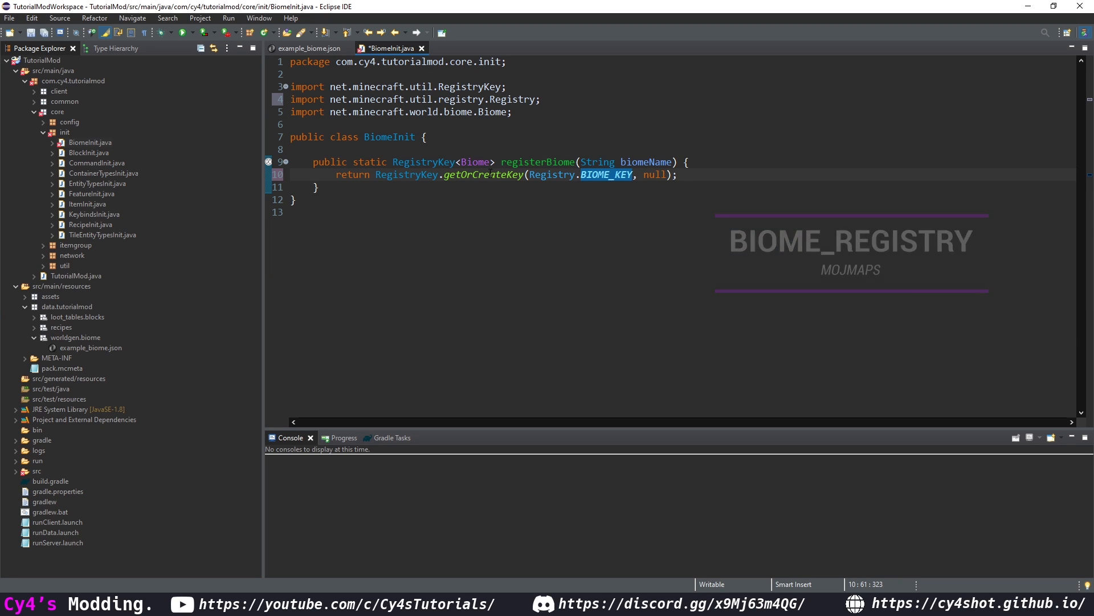
{"action": "type", "text": "new ResourceLocation(TutorialMod.MOD_ID, biomeName"}
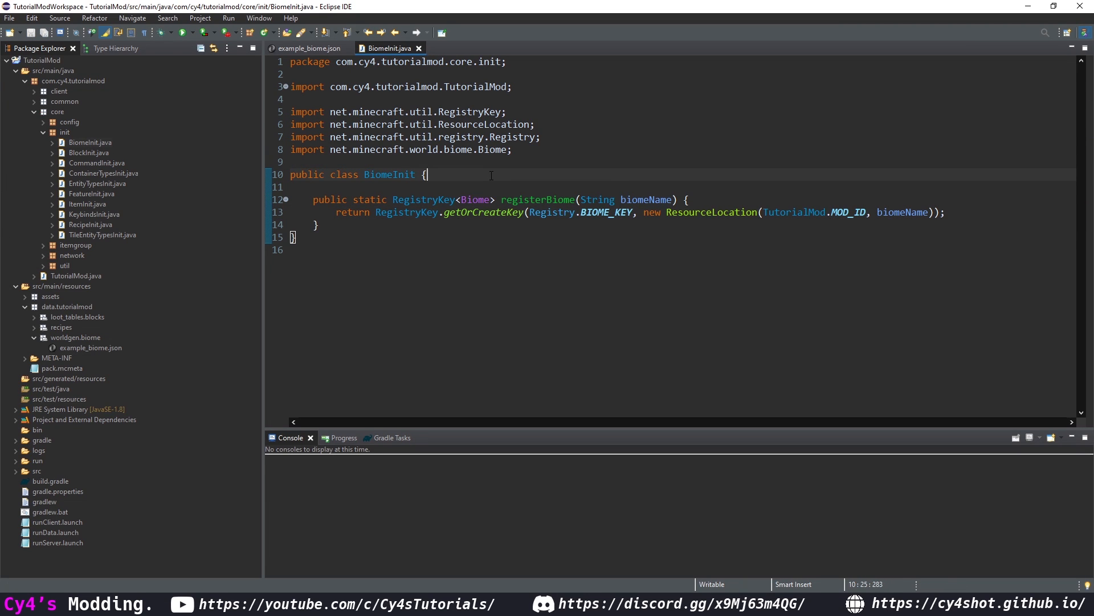
Declare EXAMPLE_BIOME = registerBiome("example_biome") in BiomeInit and save.
{"action": "type", "text": "pr"}
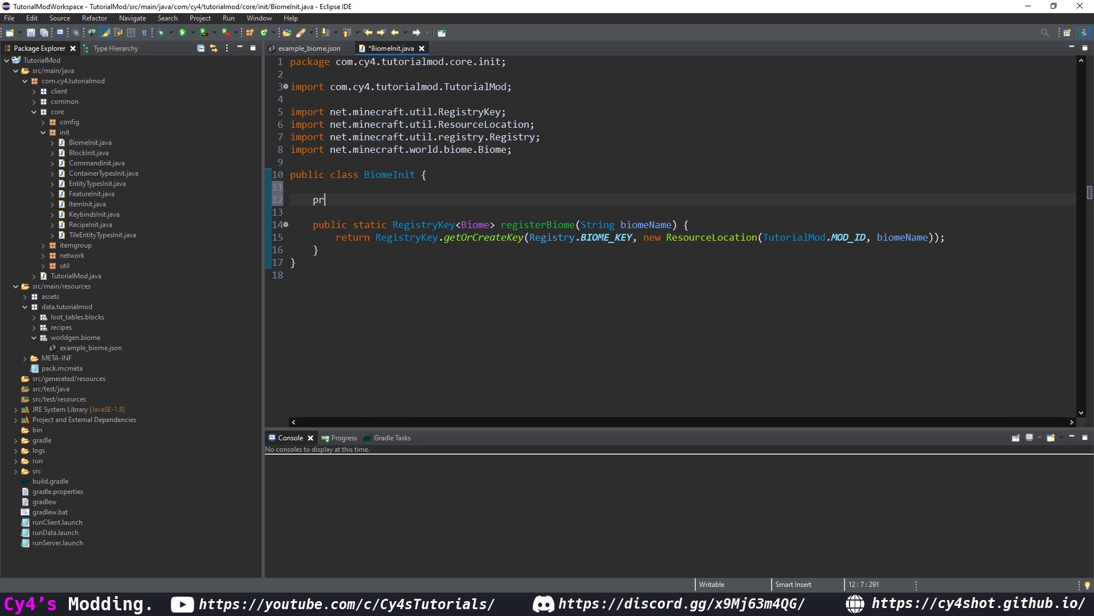
{"action": "type", "text": "ublic stati"}
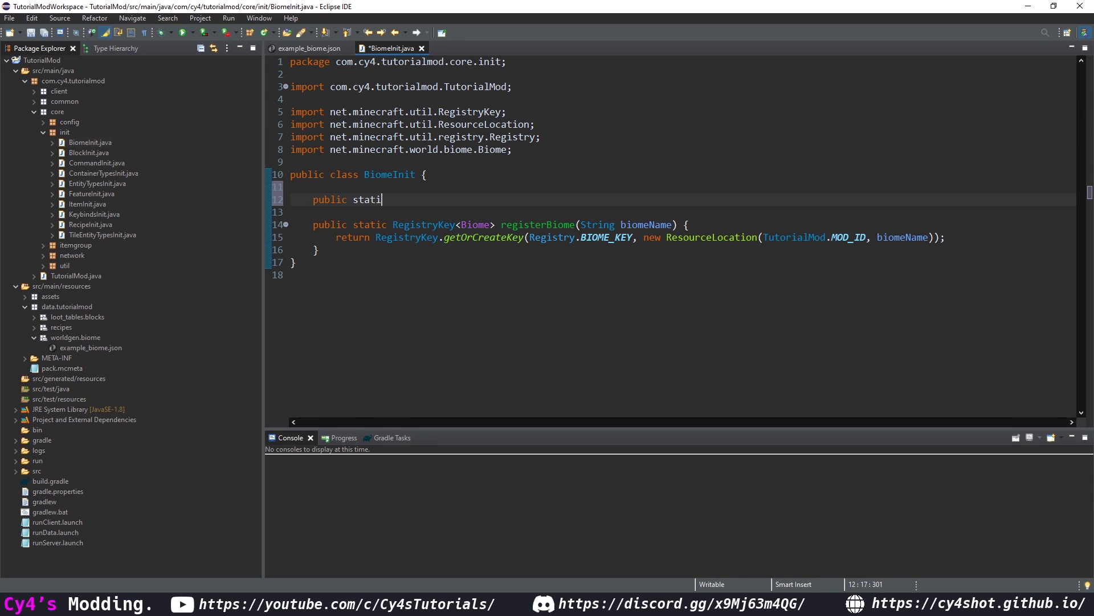
{"action": "type", "text": "c RegistryKey<Biome>"}
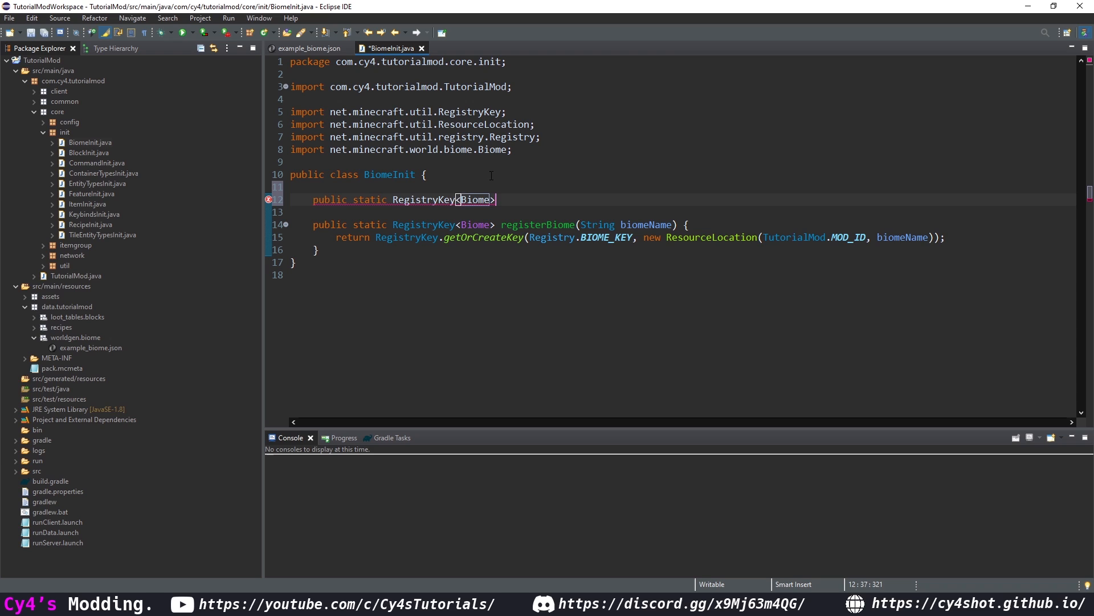
{"action": "type", "text": "EXAMPLE_B"}
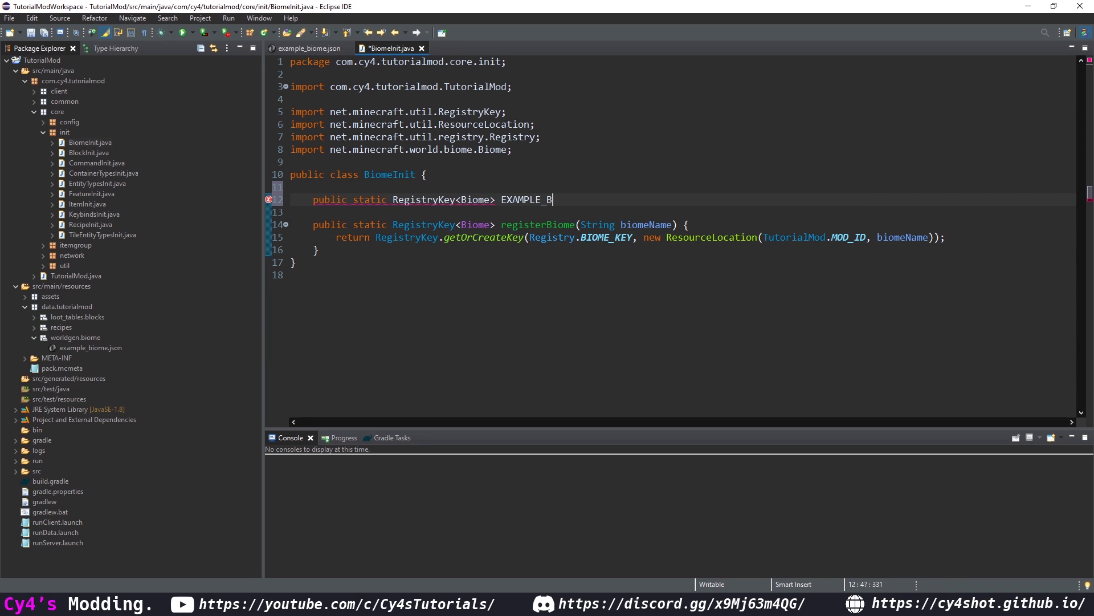
{"action": "type", "text": "IOME = registerBiome(\""}
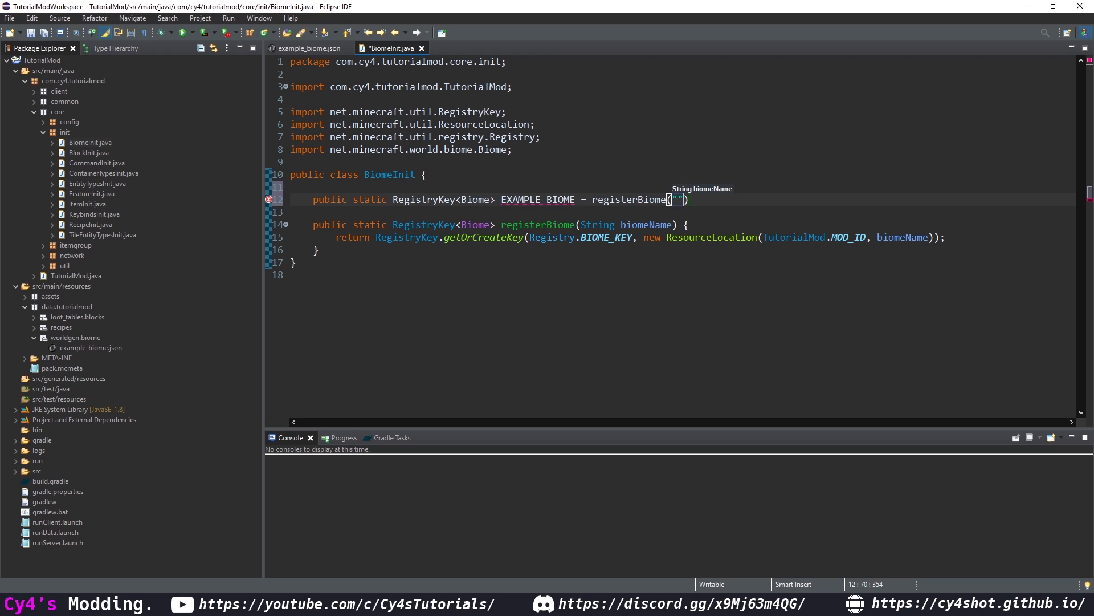
{"action": "type", "text": "example_biome"}
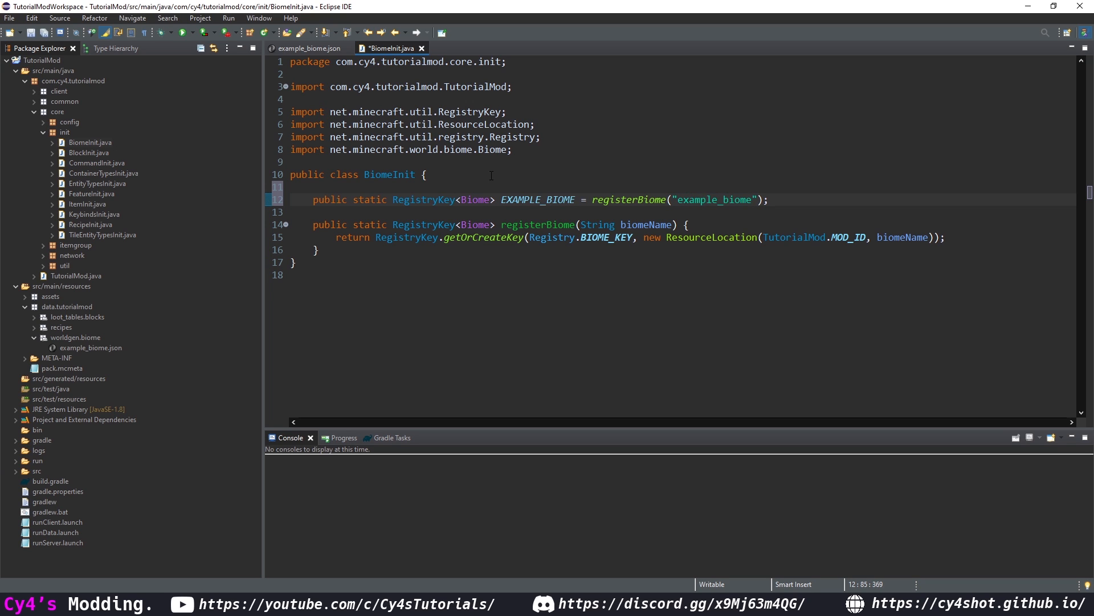
{"action": "key", "text": "ctrl+s"}
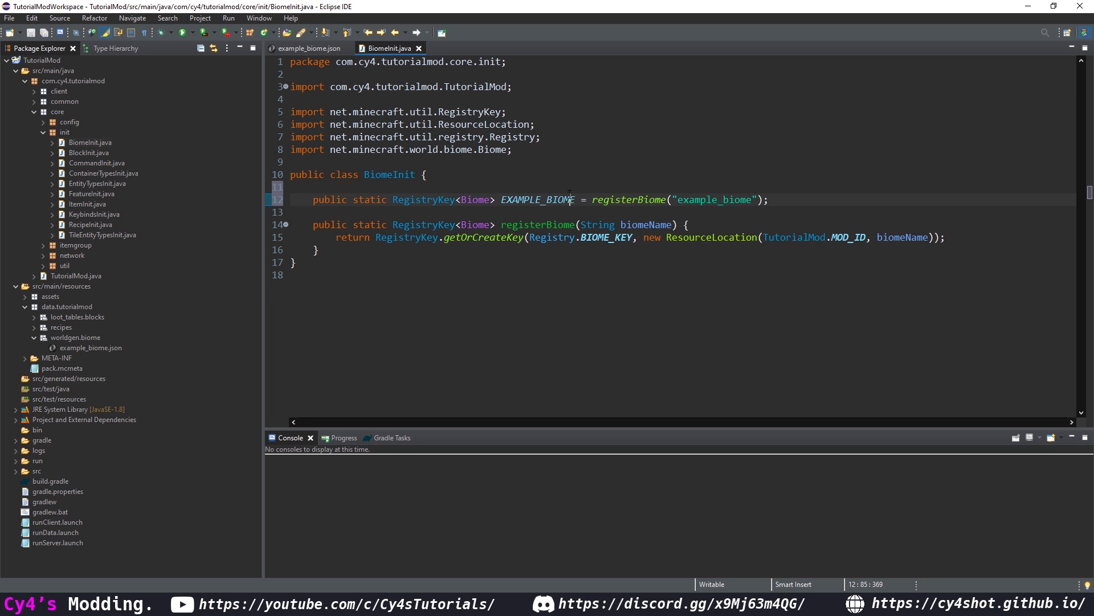
Duplicate the EXAMPLE_BIOME line and edit the copy.
{"action": "key", "text": "ctrl+alt+Down"}
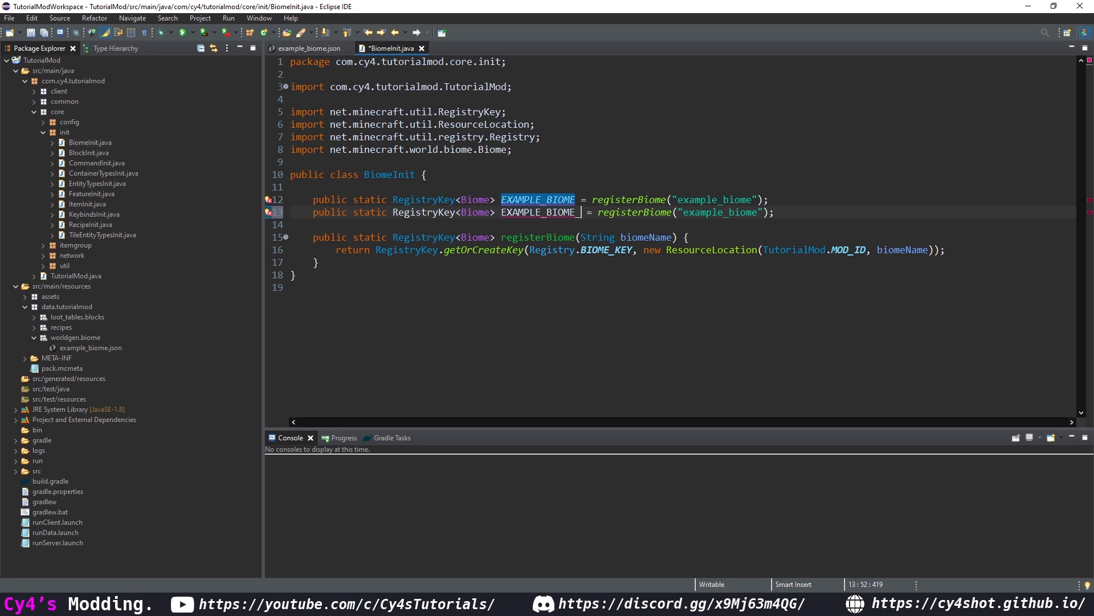
{"action": "type", "text": "_2"}
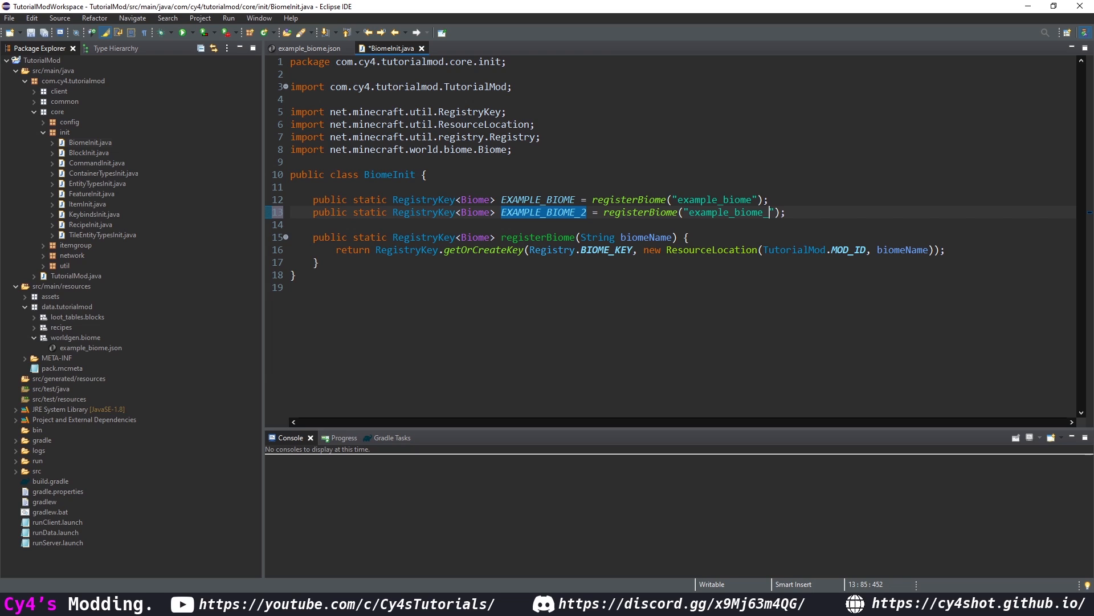
{"action": "type", "text": "2"}
{"action": "type", "text": "public static void re"}
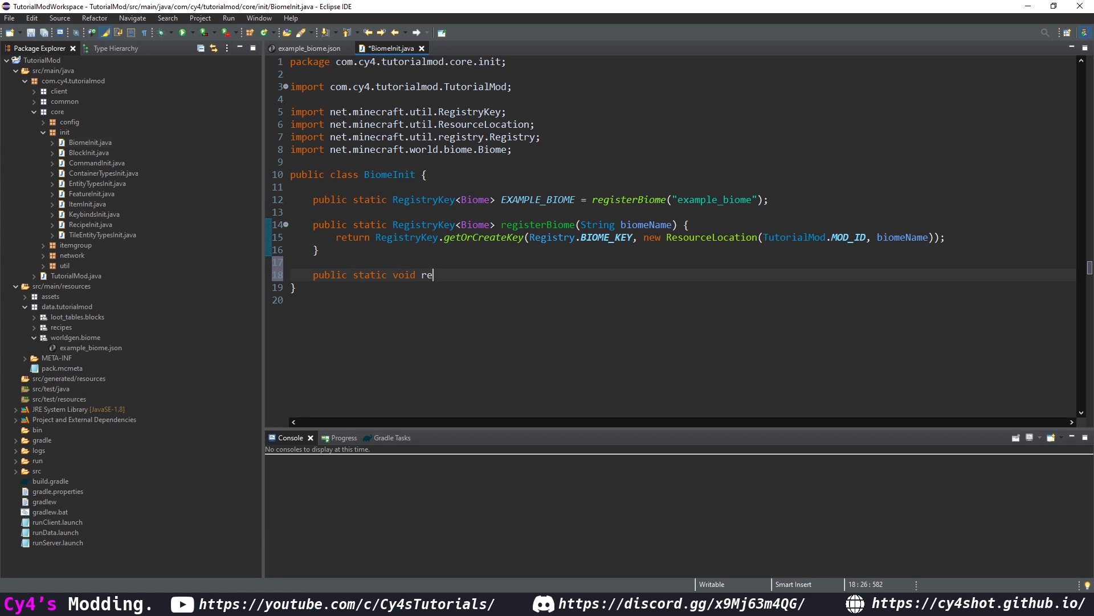
Write registerBiomes() calling BiomeManager.addBiome with BiomeType.COOL.
{"action": "type", "text": "gisterBiomes() {"}
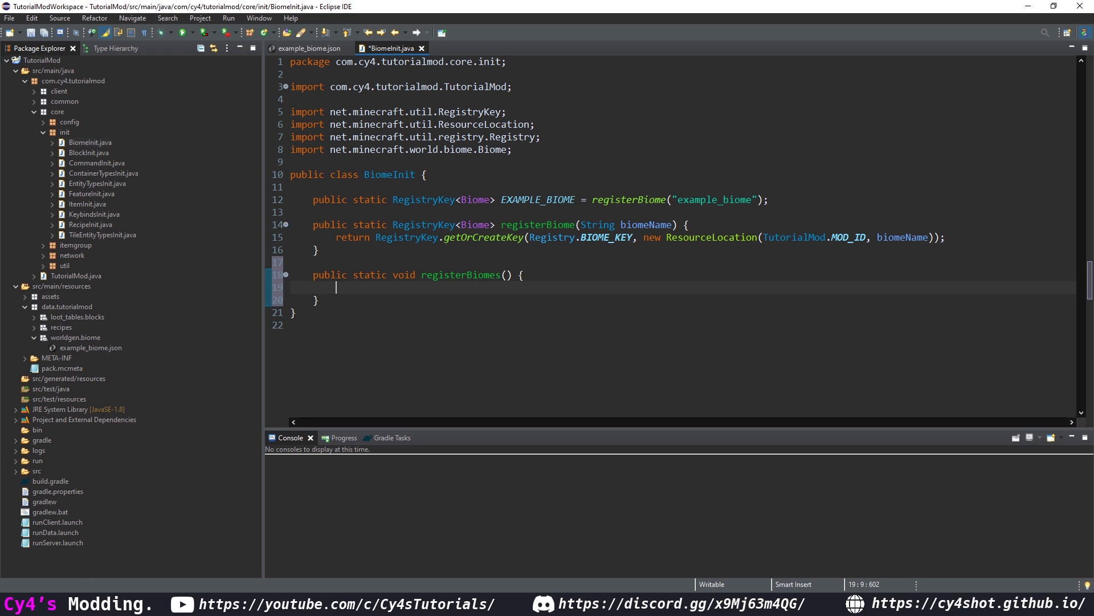
{"action": "type", "text": "BiomeManager.add"}
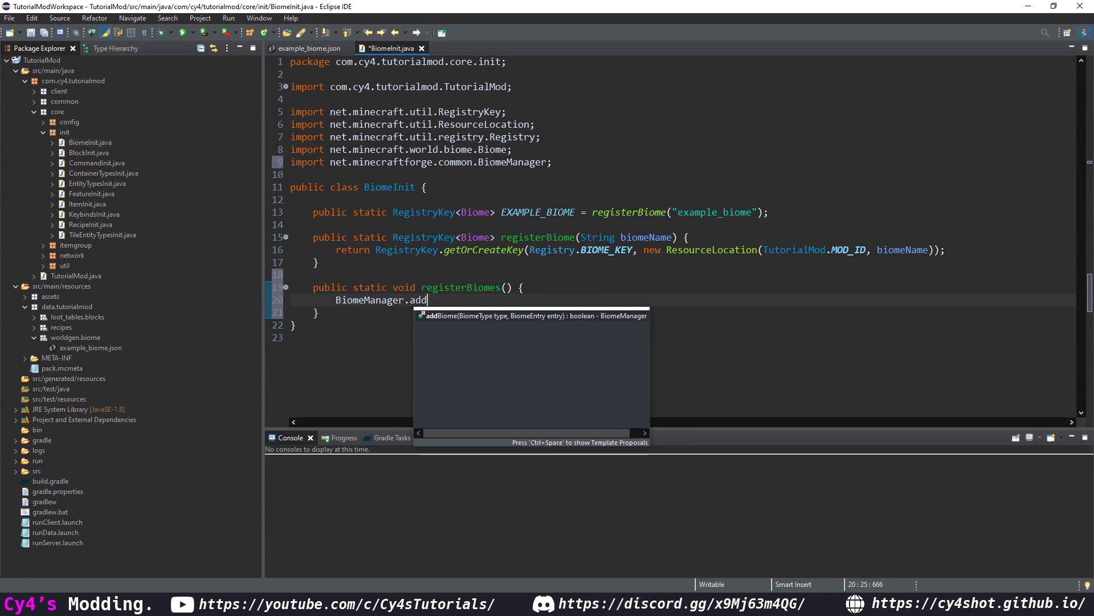
{"action": "key", "text": "Enter"}
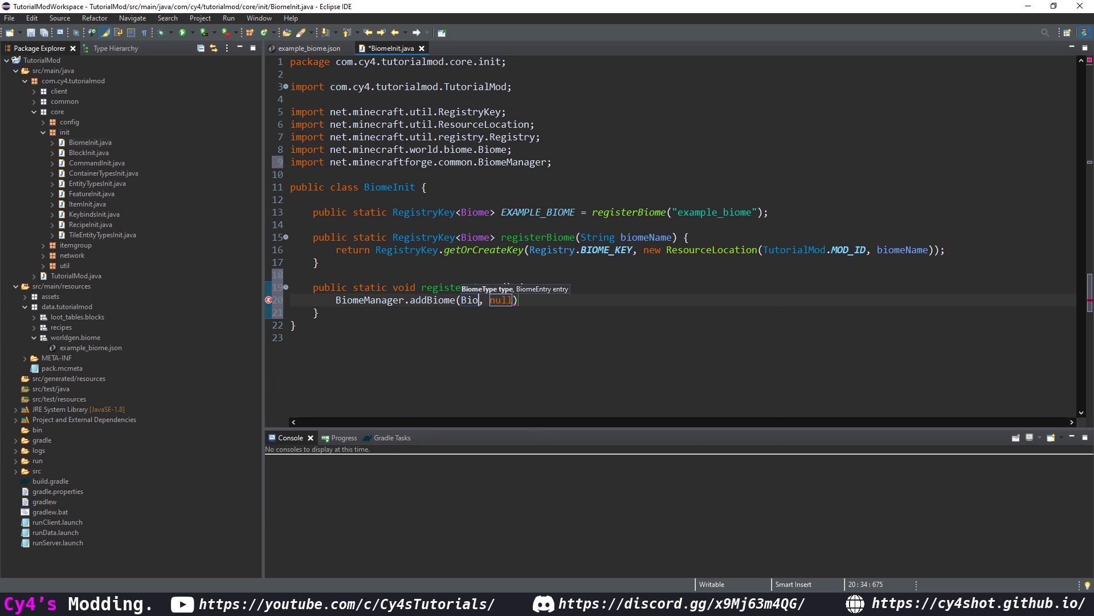
{"action": "type", "text": "BiomeManager.BiomeType"}
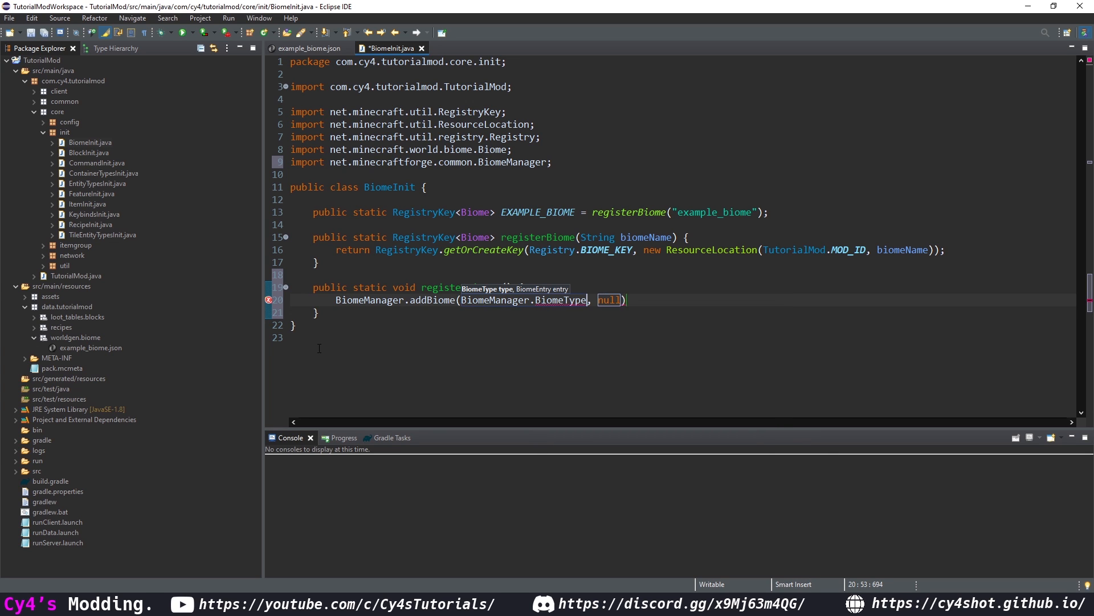
{"action": "type", "text": ".COOL"}
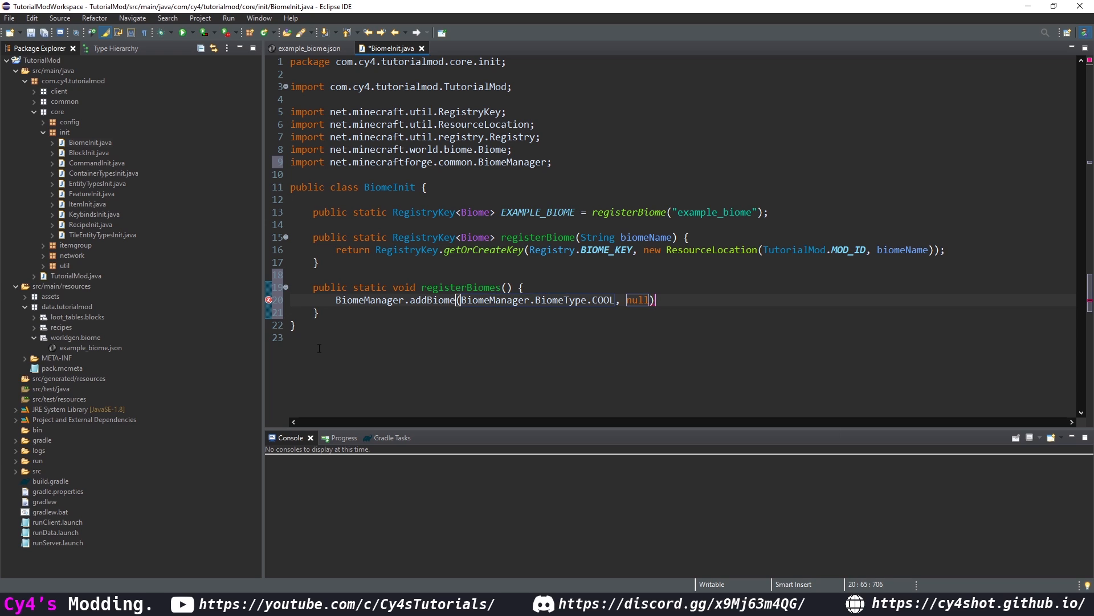
Pass new BiomeEntry(EXAMPLE_BIOME, 10) to addBiome.
{"action": "type", "text": "new B"}
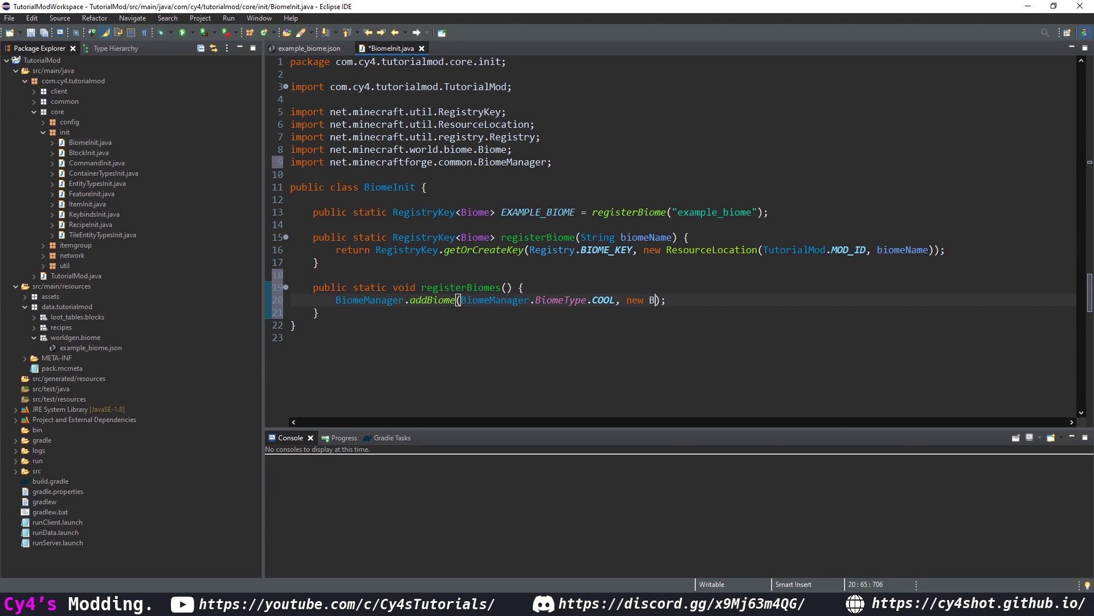
{"action": "type", "text": "iome"}
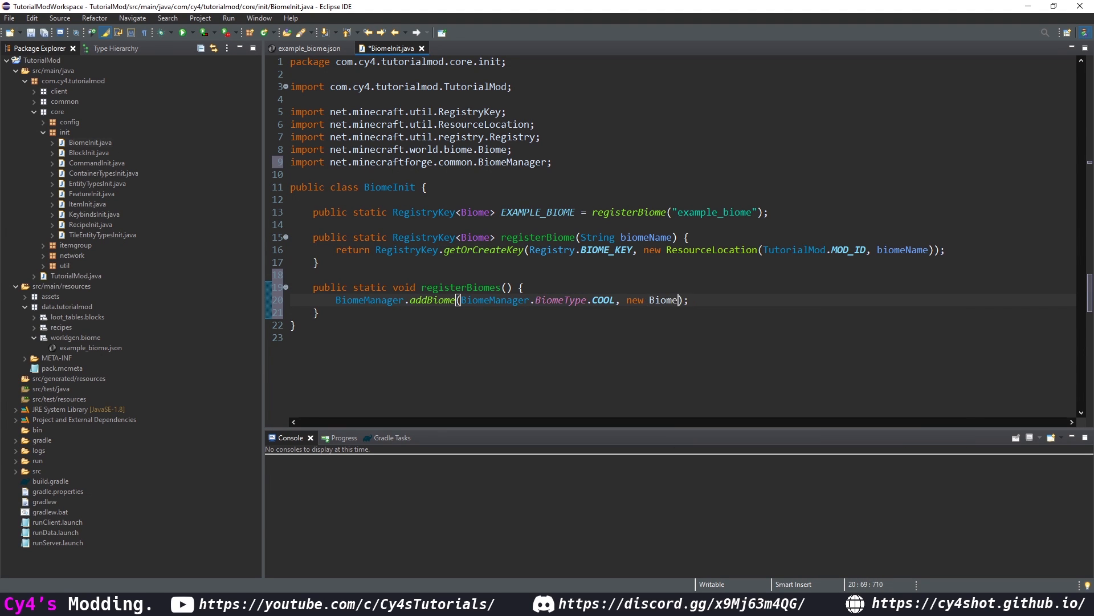
{"action": "type", "text": "BiomeManager.biome"}
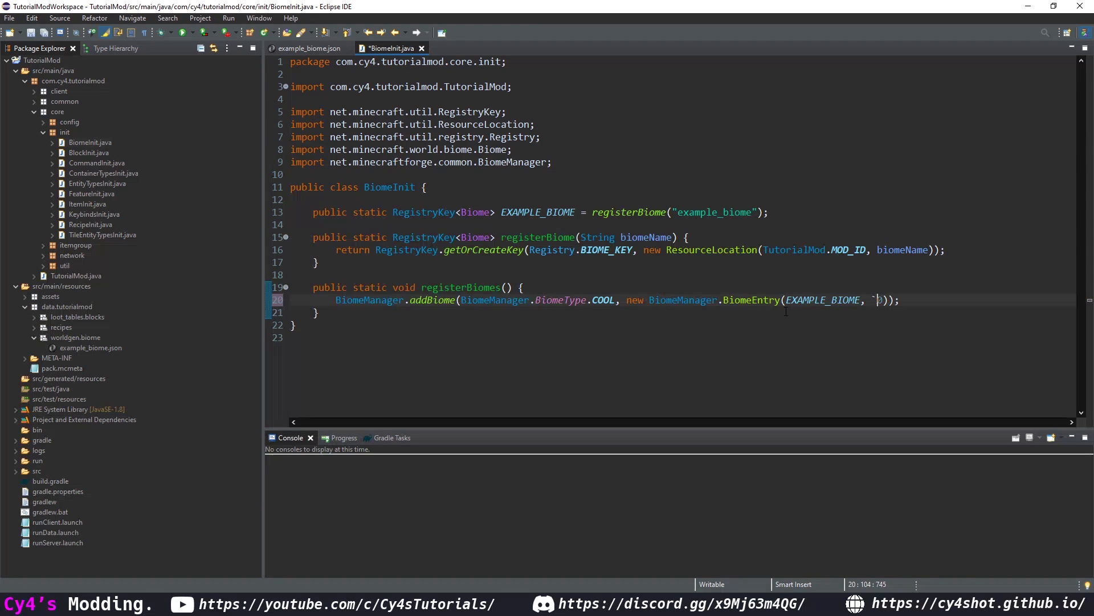
{"action": "type", "text": "1"}
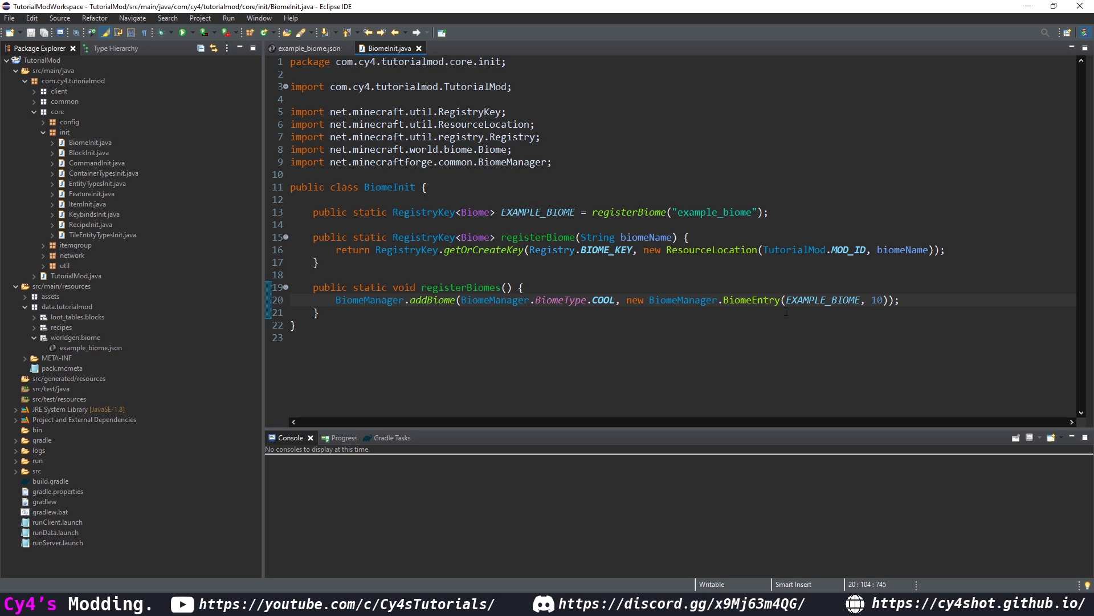
{"action": "mouse_move", "coordinate": [461, 286]}
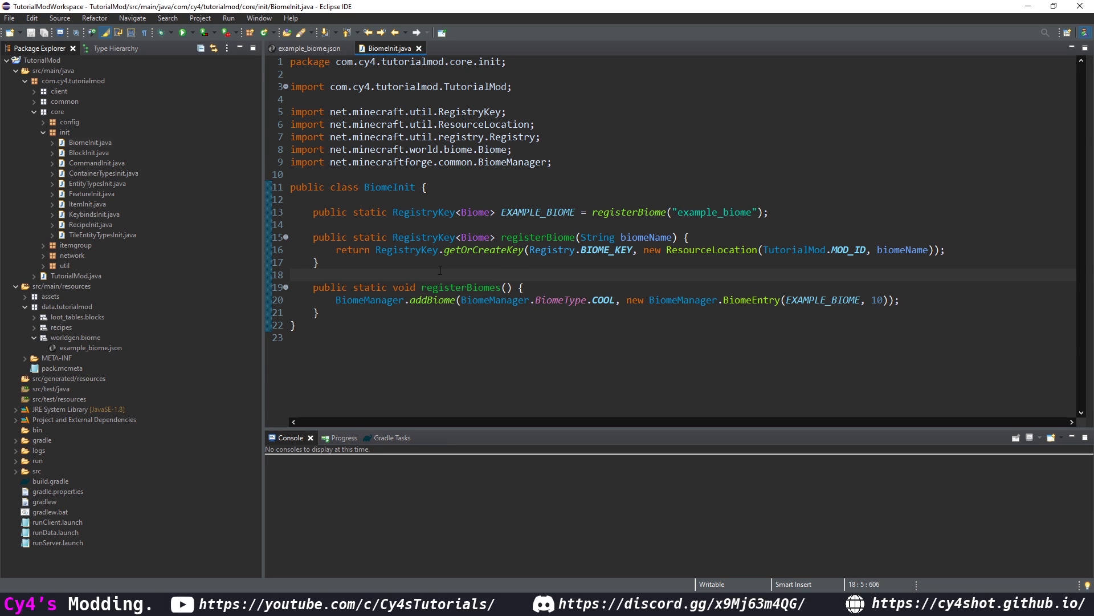
In TutorialMod, start typing the BiomeInit.registerBiomes call.
{"action": "left_click", "coordinate": [466, 48]}
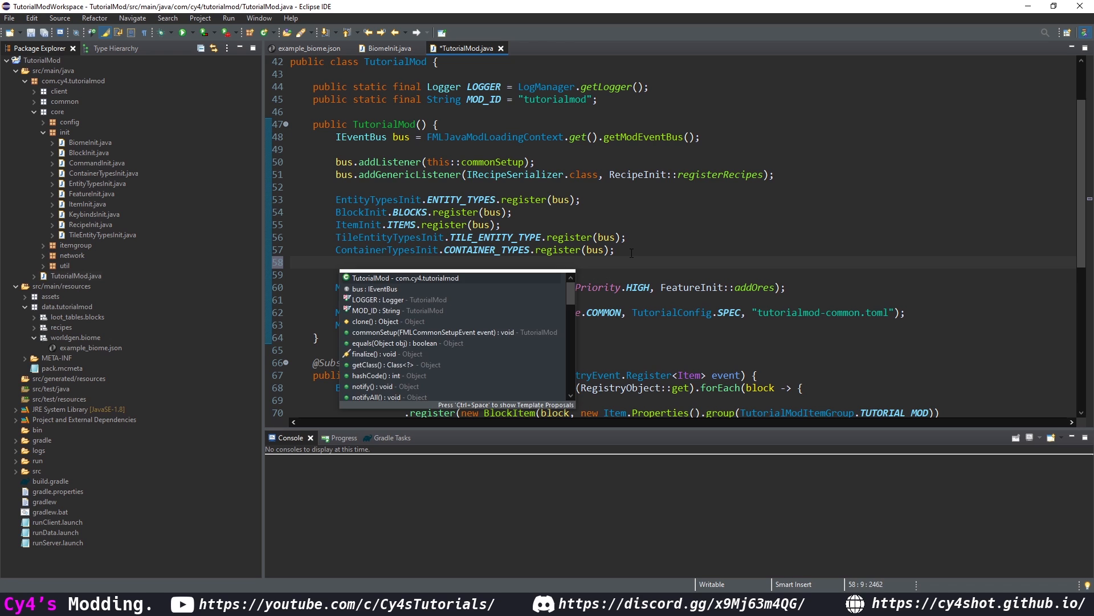
{"action": "type", "text": "BiomeInit."}
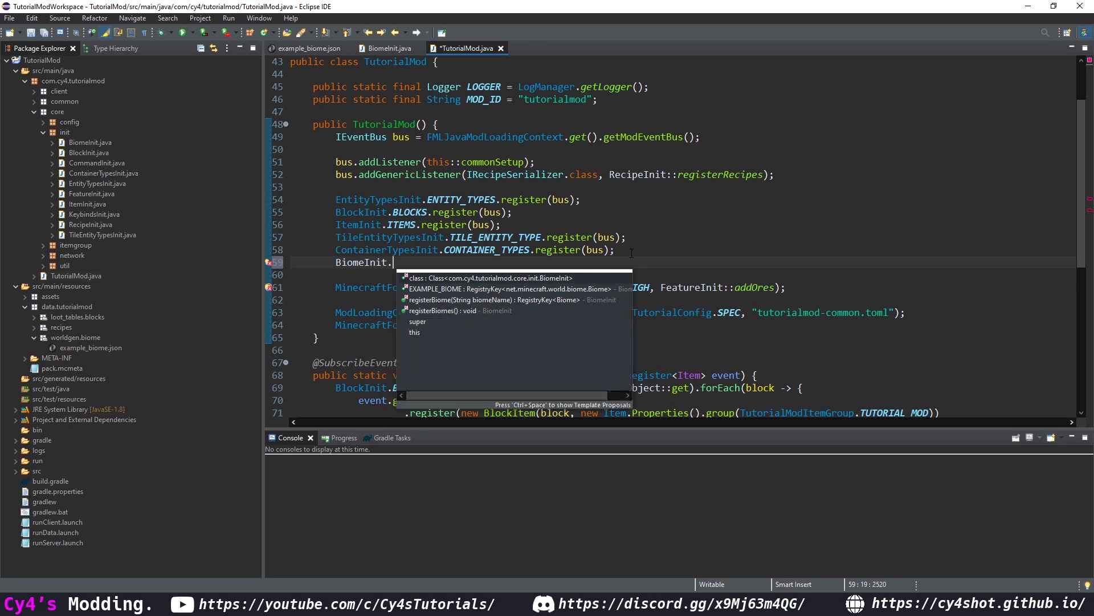
{"action": "type", "text": "reg"}
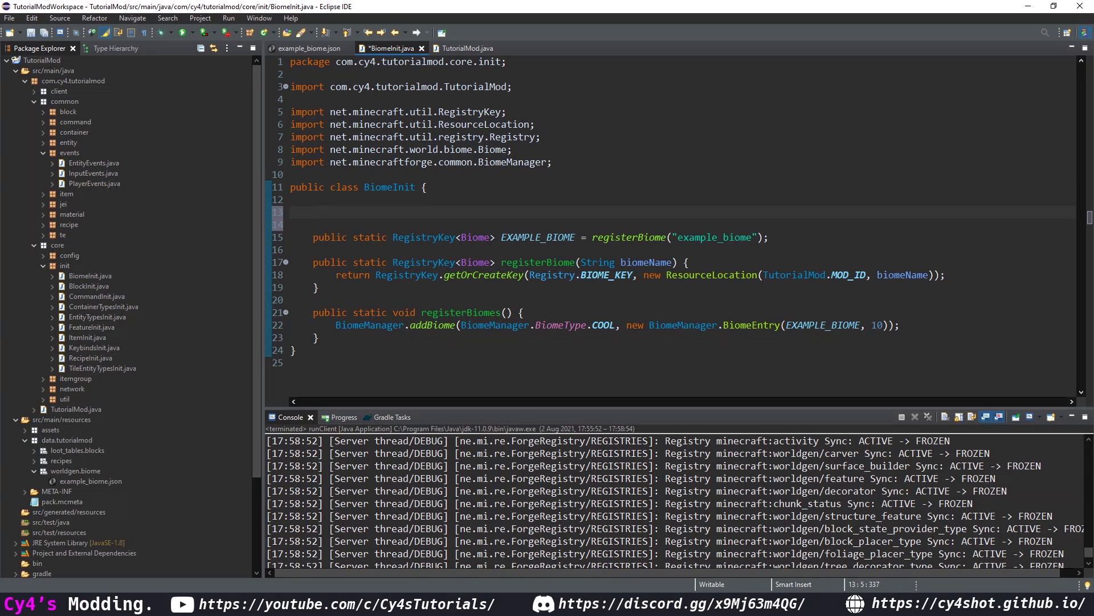
Declare a public static final DeferredRegister<Biome> BIOMES using TutorialMod's mod ID.
{"action": "type", "text": "p"}
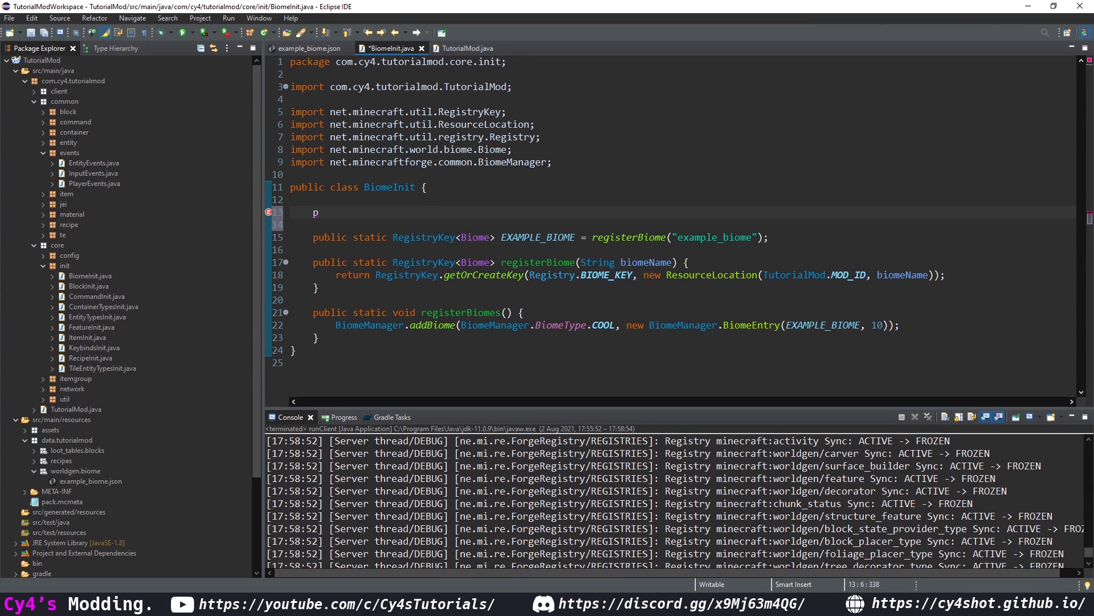
{"action": "type", "text": "ublic"}
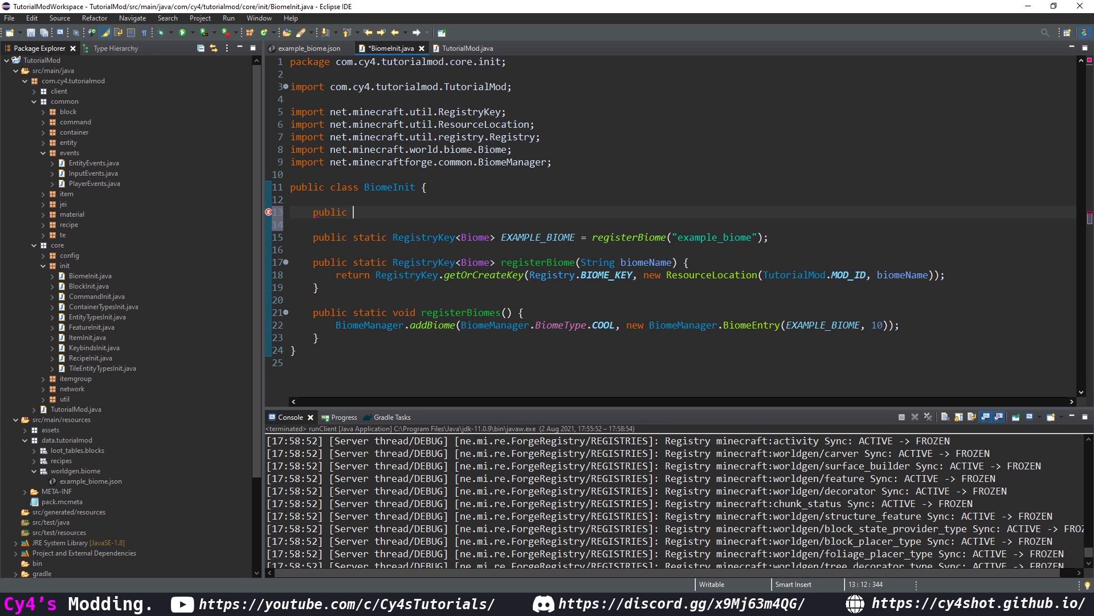
{"action": "type", "text": "static final d"}
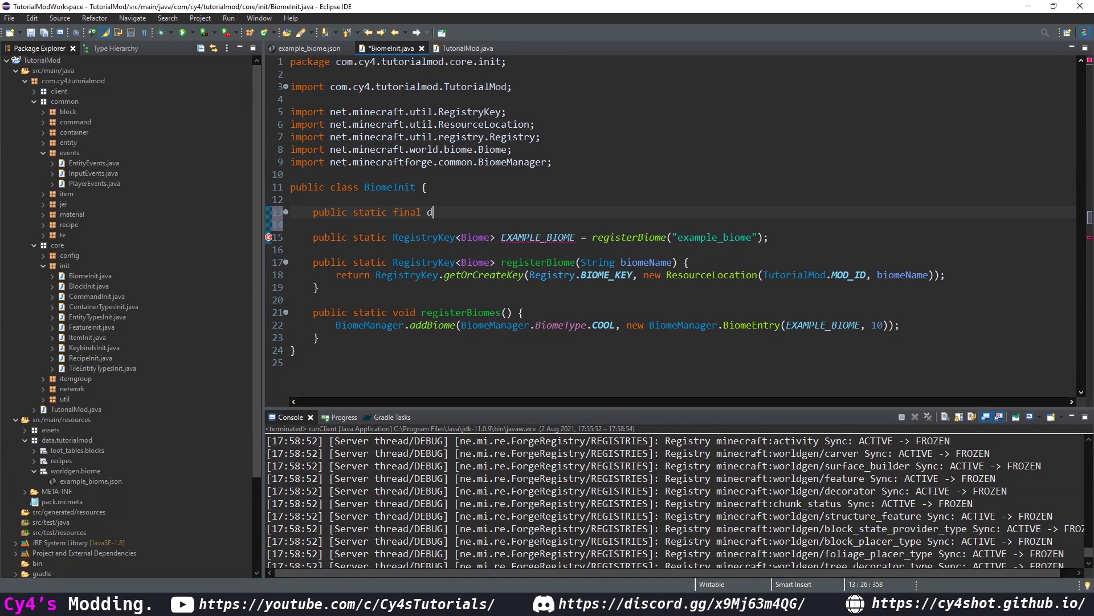
{"action": "type", "text": "eferredRegister<Biome> BIOMES ="}
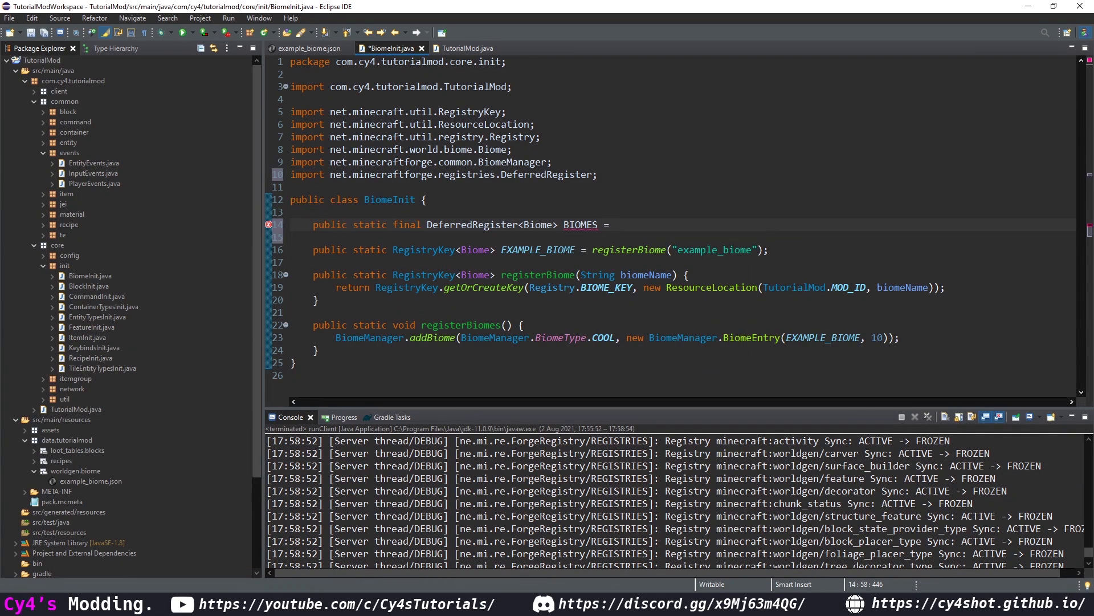
{"action": "type", "text": "DeferredRegister<Biome>."}
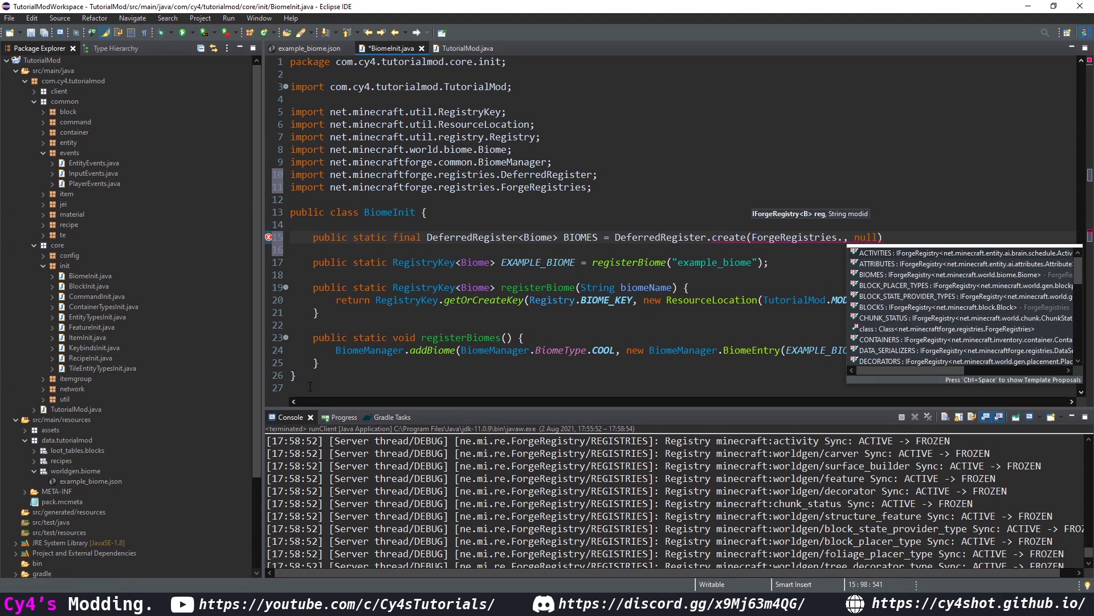
{"action": "type", "text": "BIOMES, Tuto"}
{"action": "type", "text": "public static"}
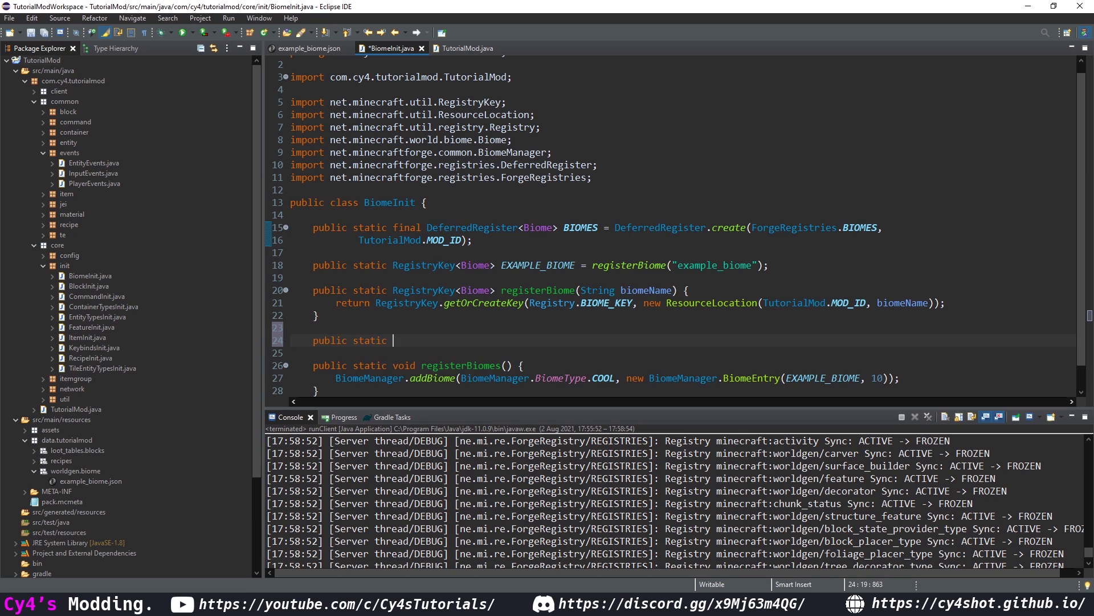
Write a createBiome(String biomeName, ...) helper returning BIOMES.register(biomeName, ...).
{"action": "type", "text": "RegistryObject<Biome> c"}
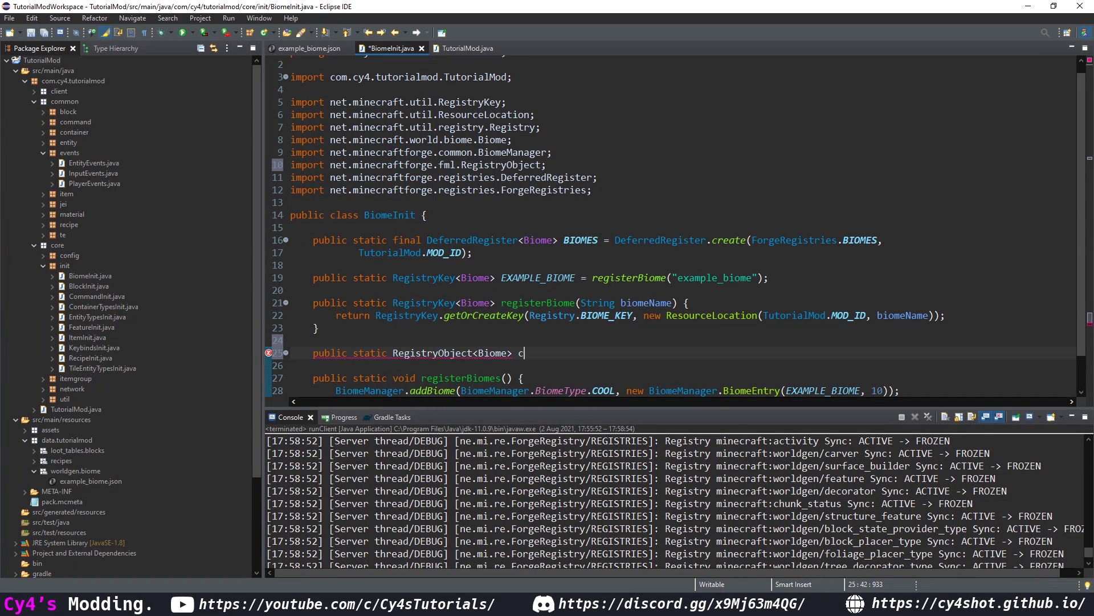
{"action": "type", "text": "reateBiome()"}
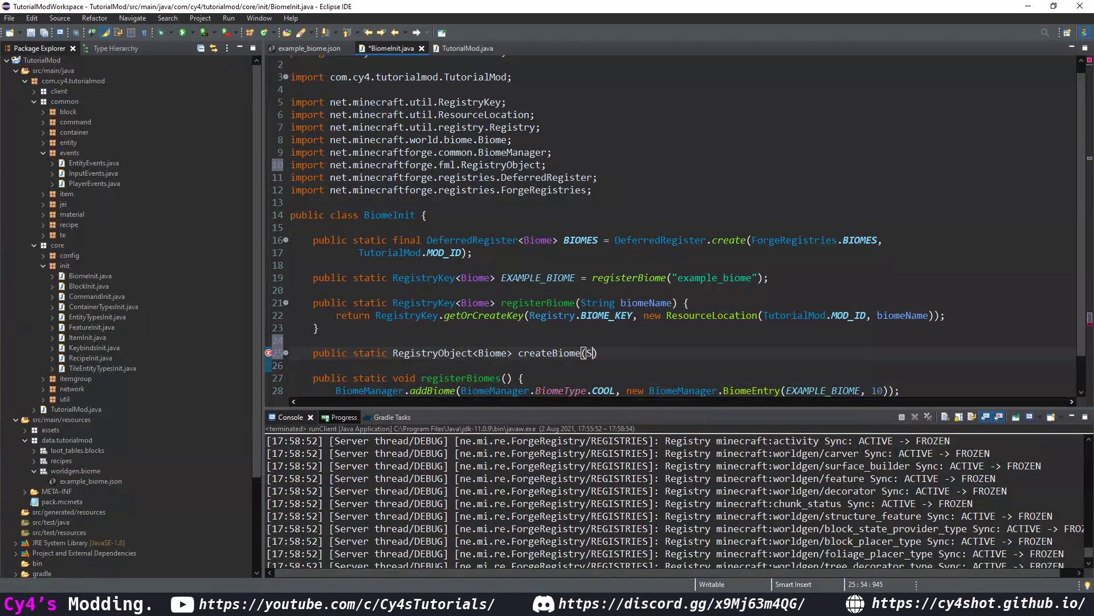
{"action": "type", "text": "String biomeName, Supplier<Biome> biome"}
{"action": "type", "text": "return B"}
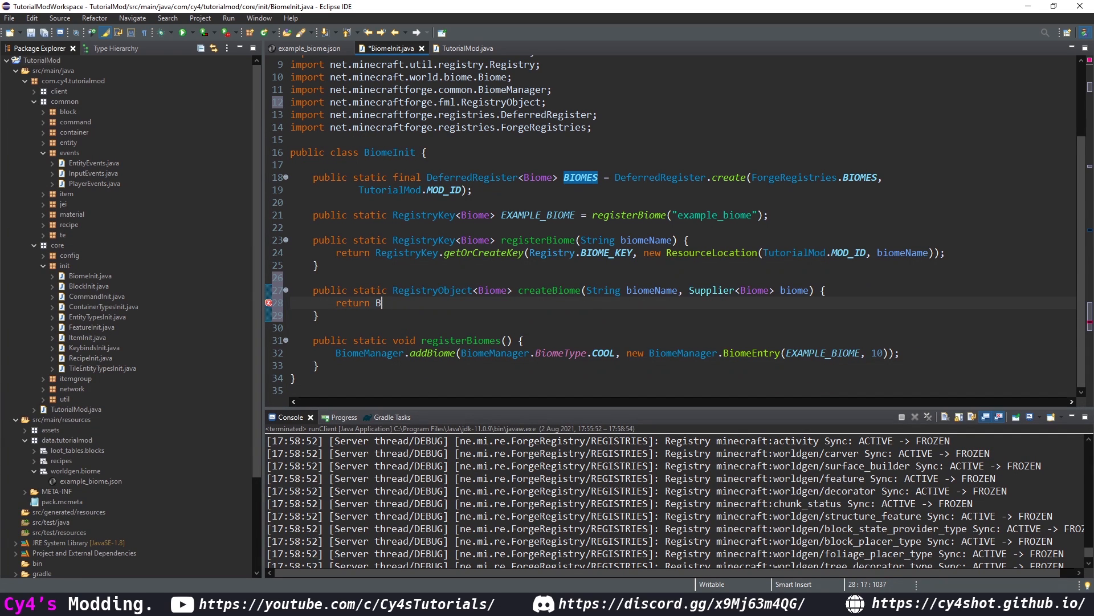
{"action": "type", "text": "IOMES.register(biomeName, null)"}
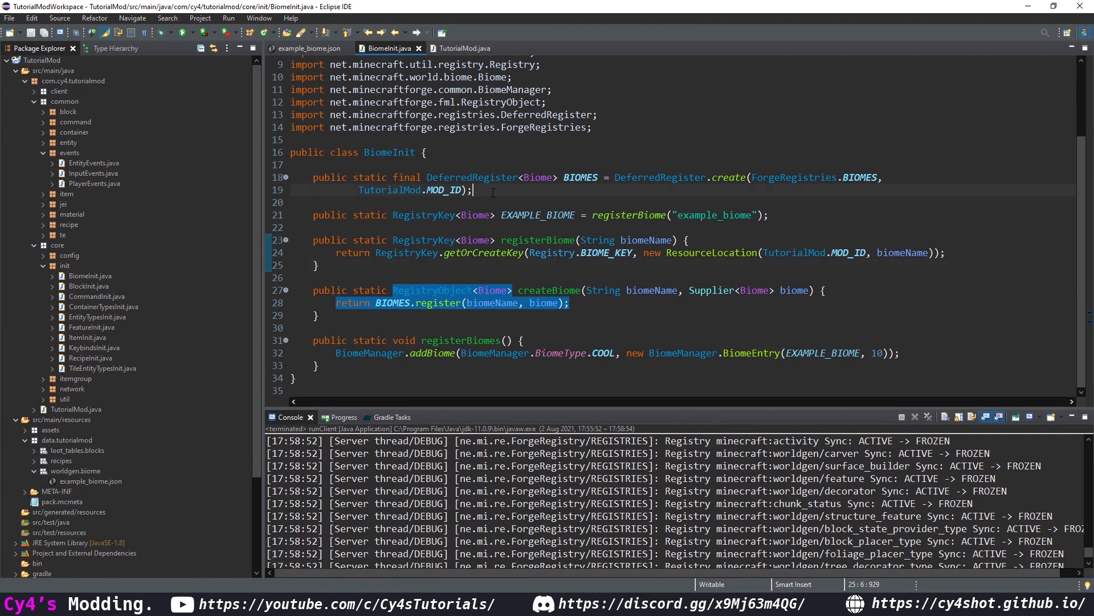
Add a static block calling createBiome("example_biome", BiomeMaker::makeVoidBiome) and import BiomeMaker.
{"action": "type", "text": "static"}
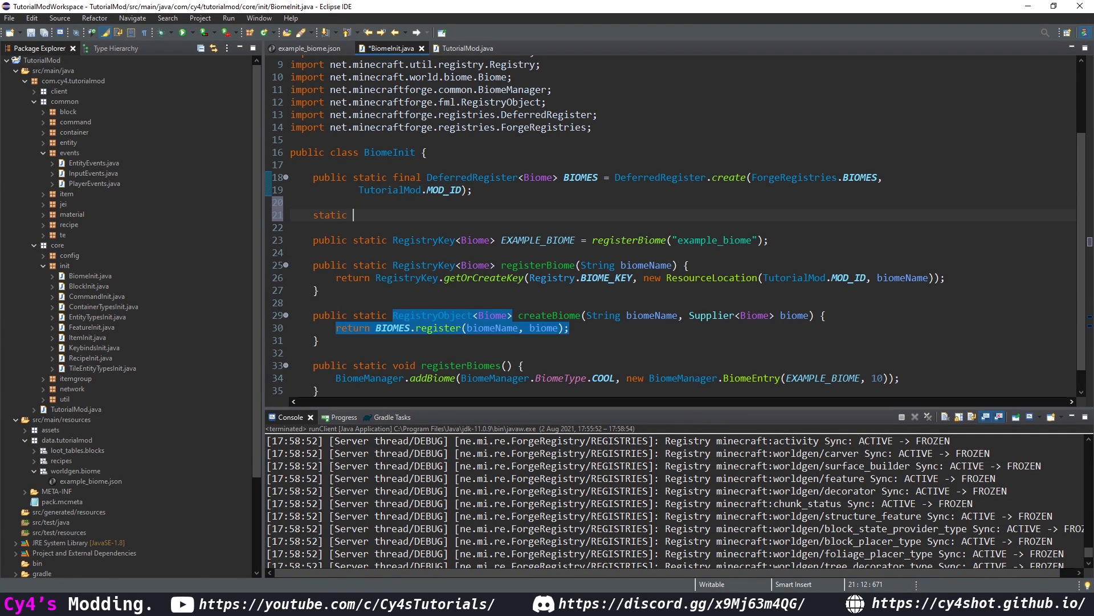
{"action": "type", "text": "createBiome(null, null"}
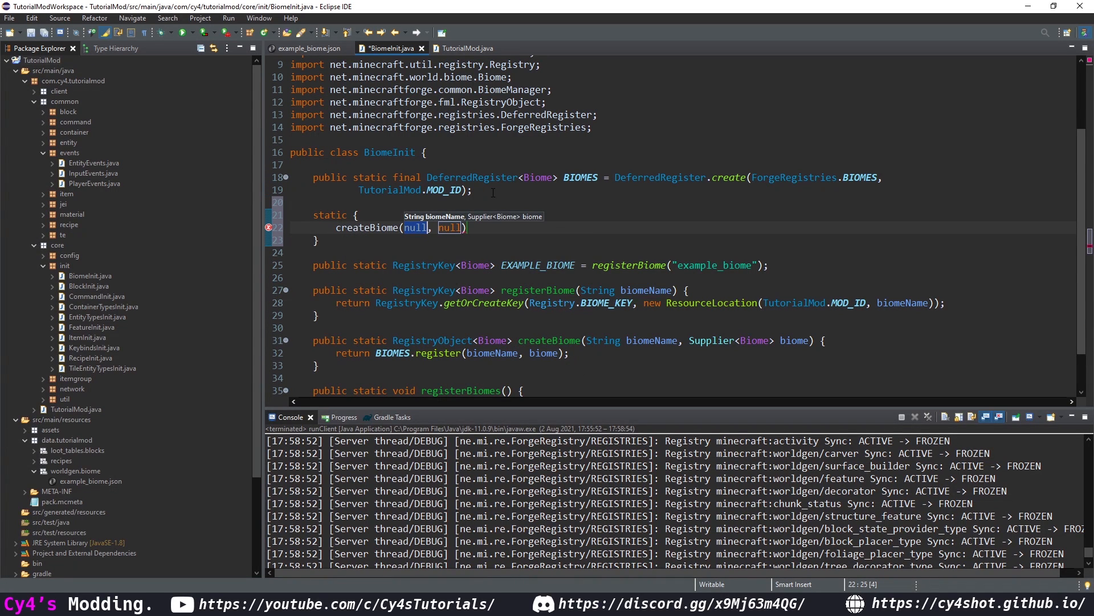
{"action": "type", "text": "\"exam\""}
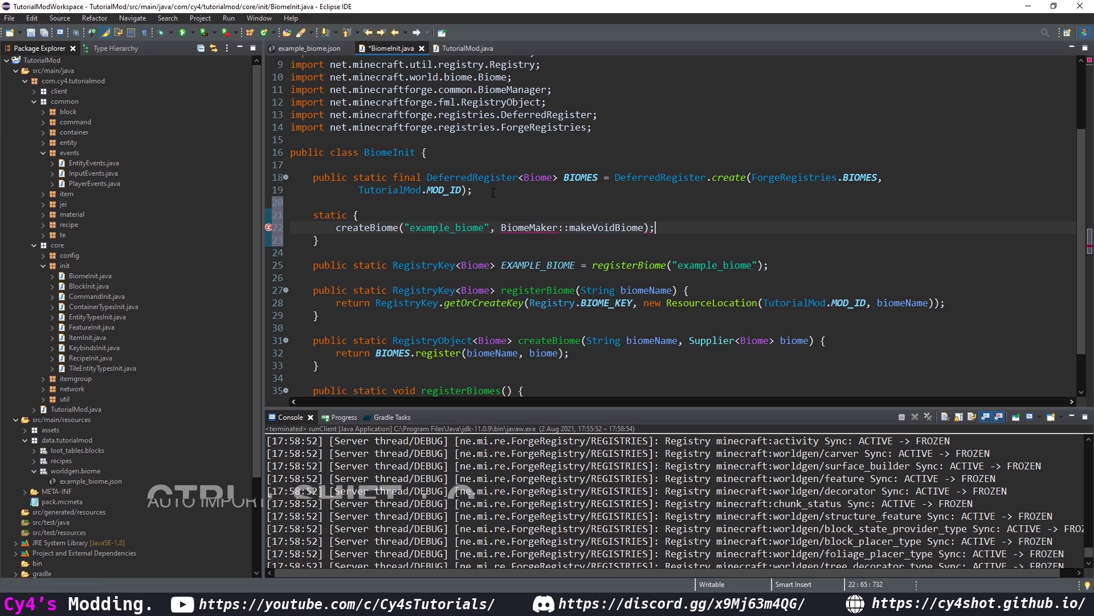
{"action": "key", "text": "ctrl+shift+o"}
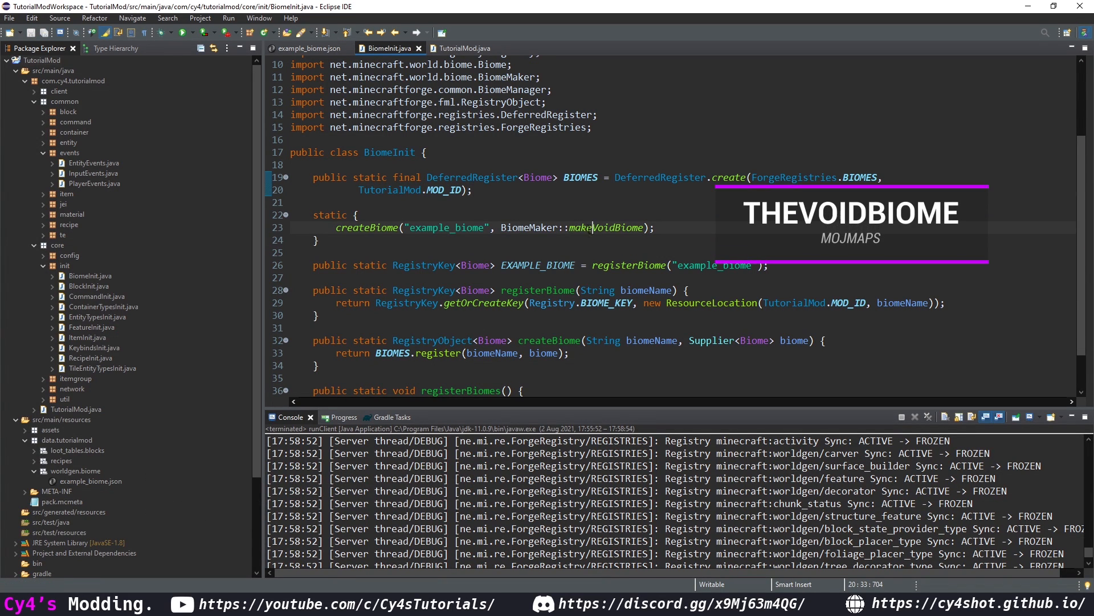
{"action": "double_click", "coordinate": [603, 227]}
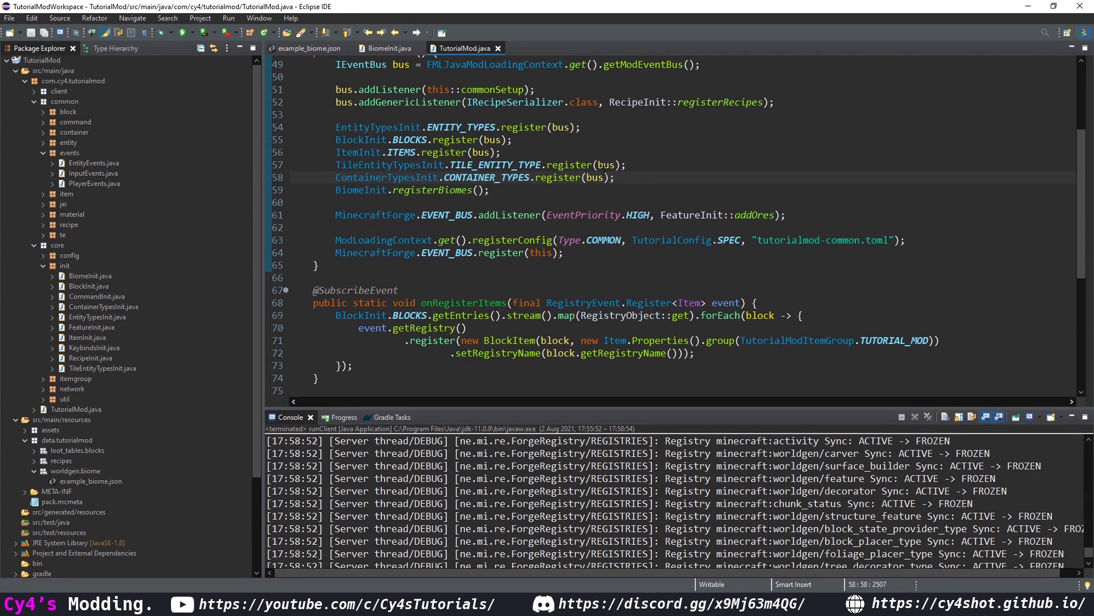
Add BiomeInit.BIOMES.register(bus) to the TutorialMod constructor.
{"action": "type", "text": "BiomeIN"}
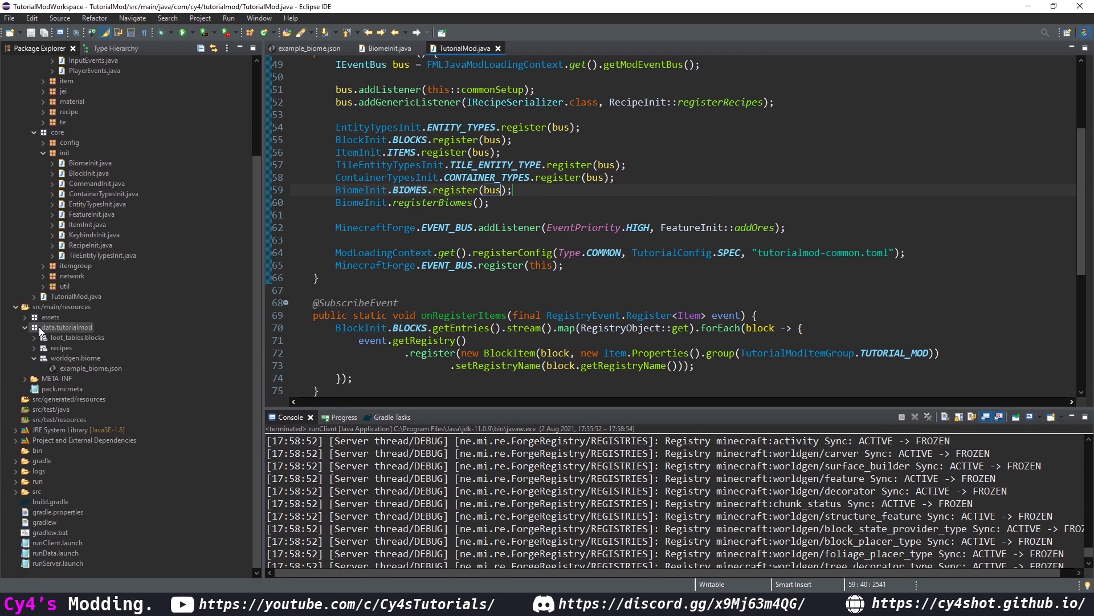
{"action": "left_click", "coordinate": [25, 316]}
{"action": "type", "text": "\"biome."}
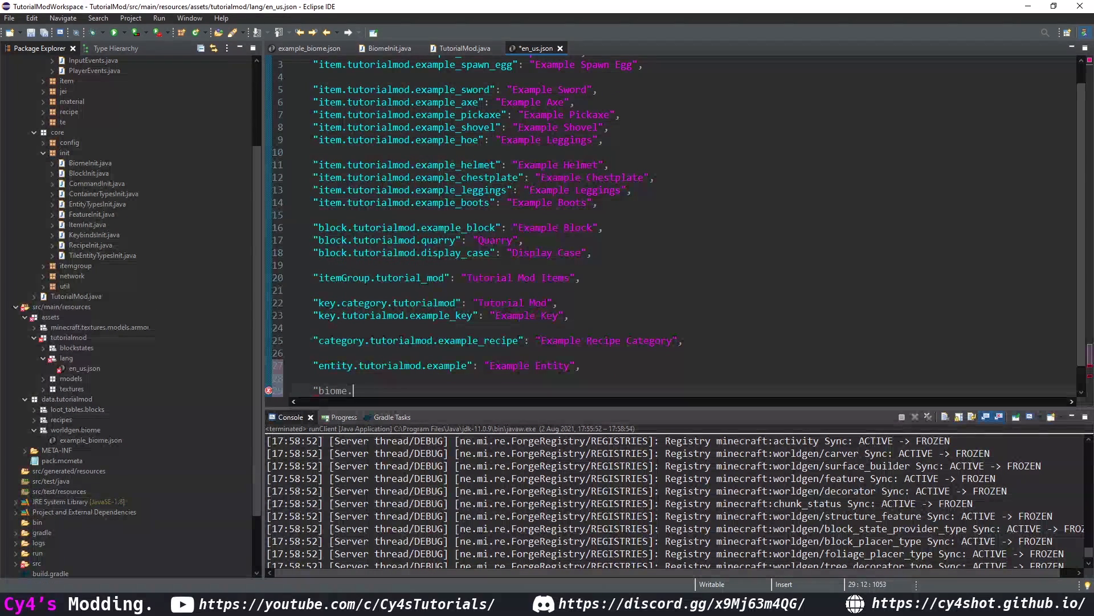
Add "biome.tutorialmod.example_biome": "Example Biome" to en_us.json.
{"action": "type", "text": "tutorialmod.e"}
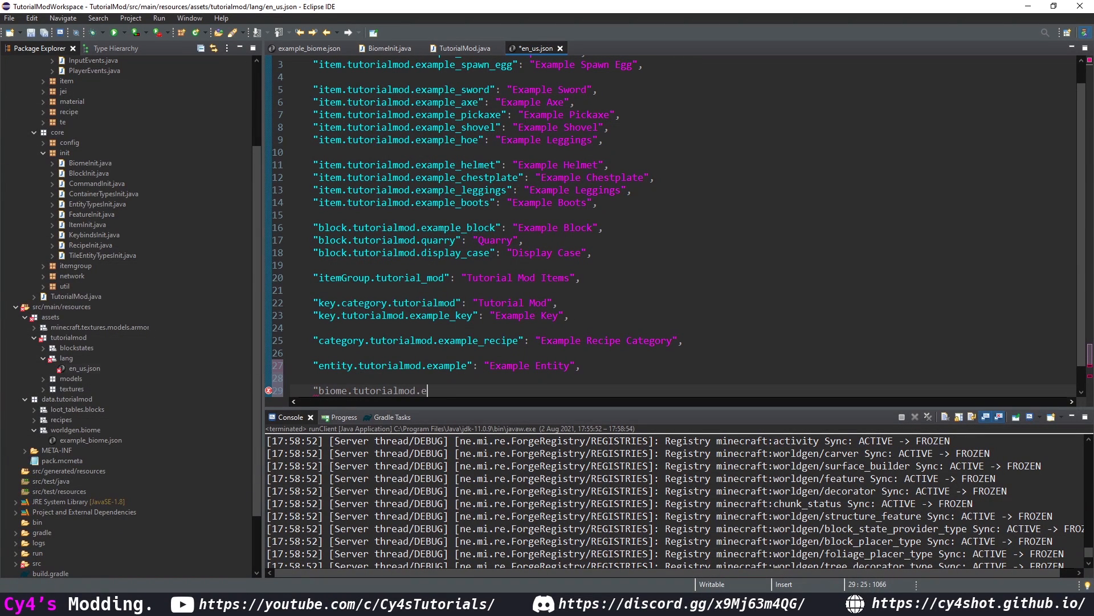
{"action": "type", "text": "xample_biome\": \""}
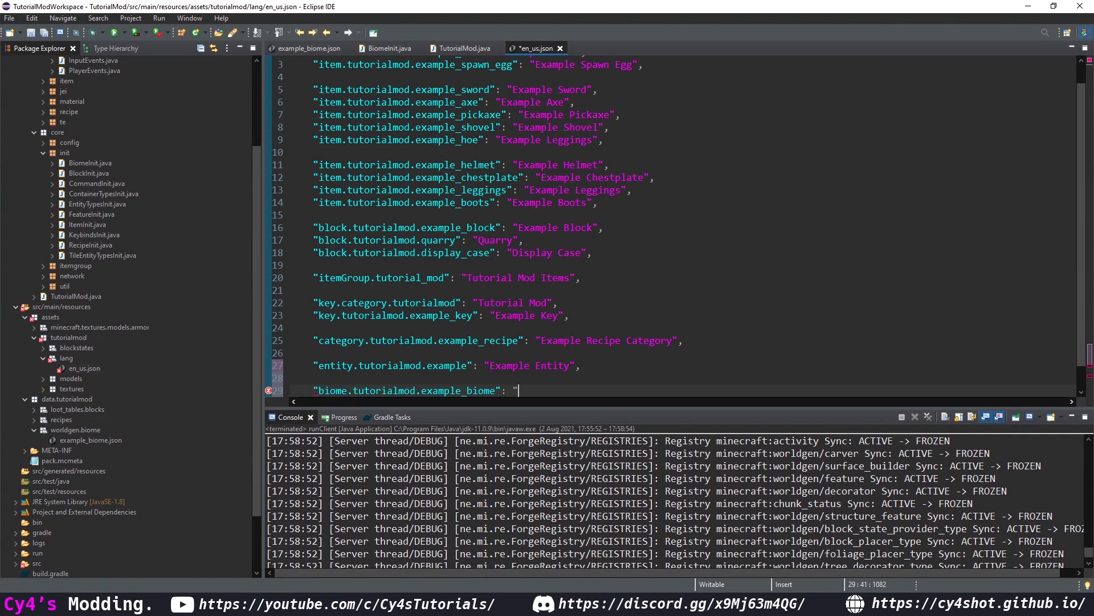
{"action": "type", "text": "Example Biome"}
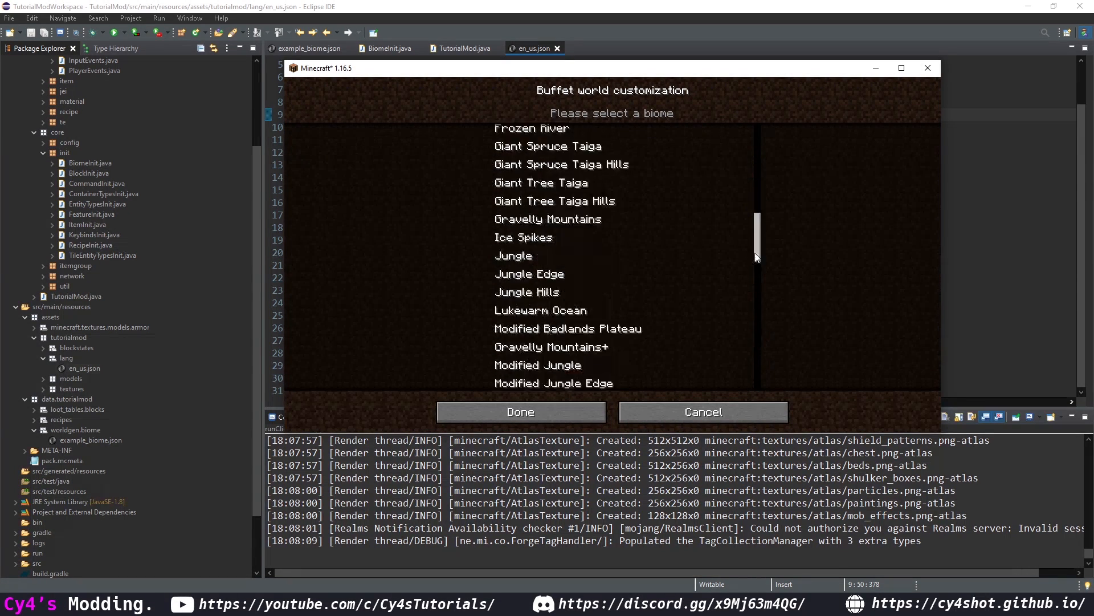
Confirm the Single Biome options, create the world, and proceed past the experimental warning.
{"action": "scroll", "scroll_direction": "down", "scroll_amount": 3}
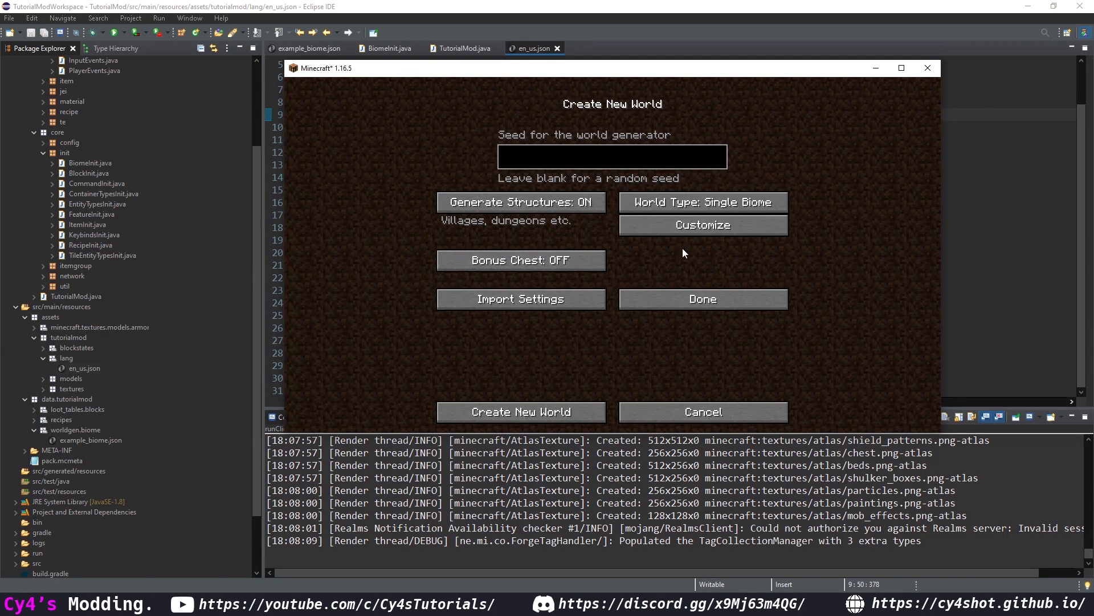
{"action": "left_click", "coordinate": [520, 411]}
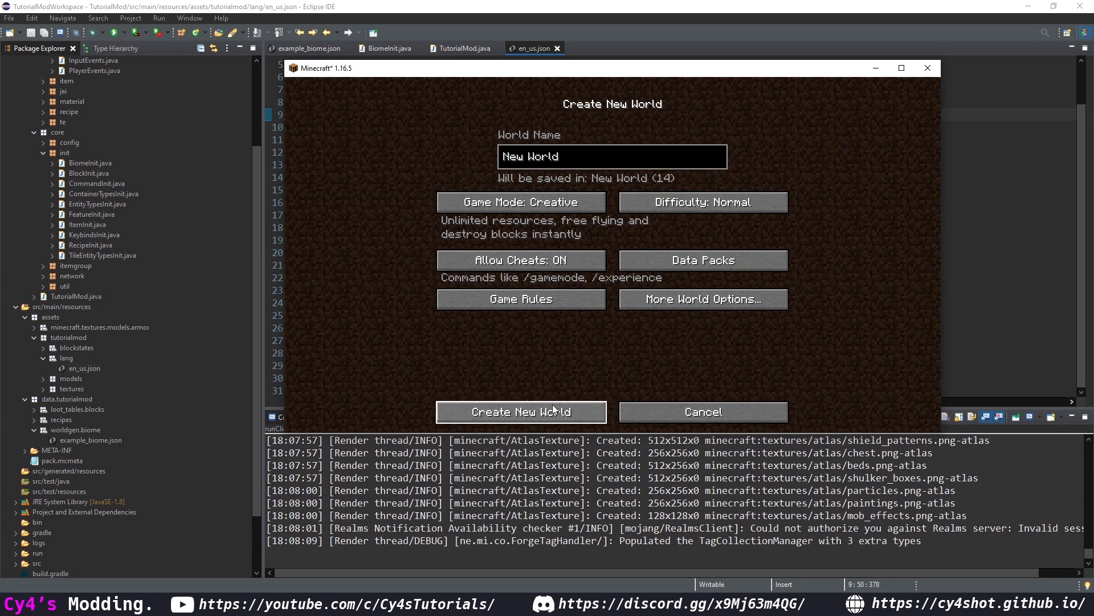
{"action": "left_click", "coordinate": [520, 411]}
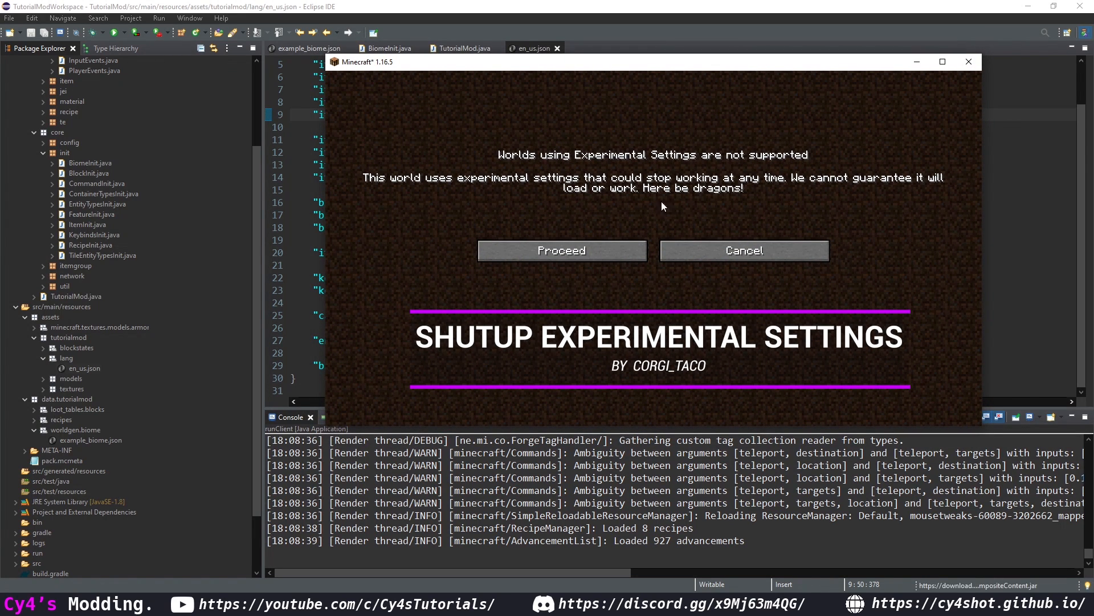
{"action": "left_click", "coordinate": [560, 251]}
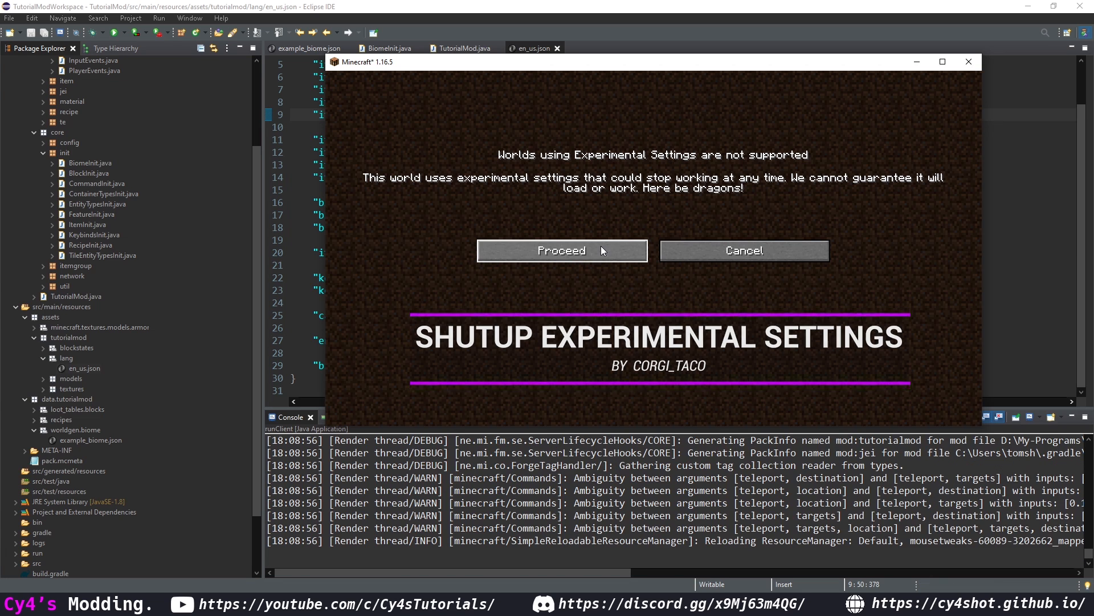
{"action": "left_click", "coordinate": [561, 251]}
{"action": "type", "text": "/locatebiome tutorialmod:example_biome"}
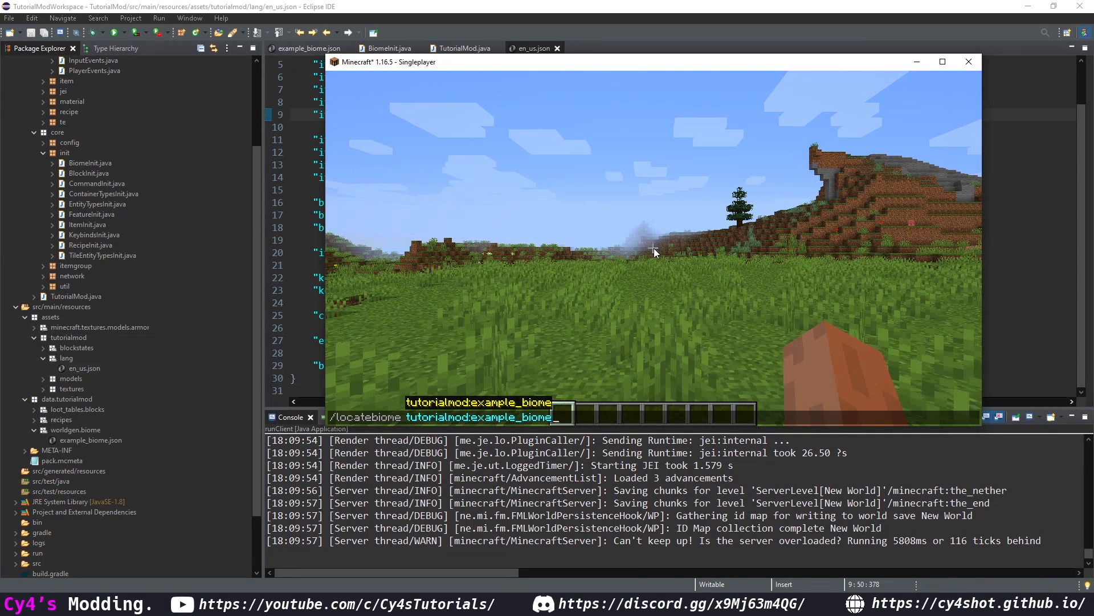
Locate tutorialmod:example_biome, teleport there, and verify the biome in the F3 debug screen.
{"action": "key", "text": "enter"}
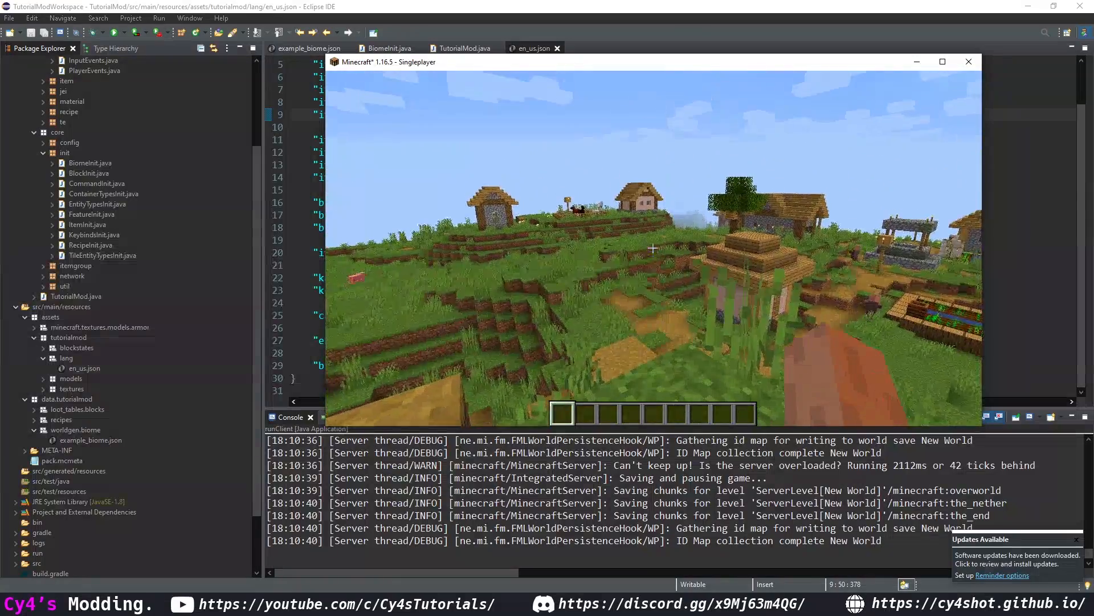
{"action": "key", "text": "F3"}
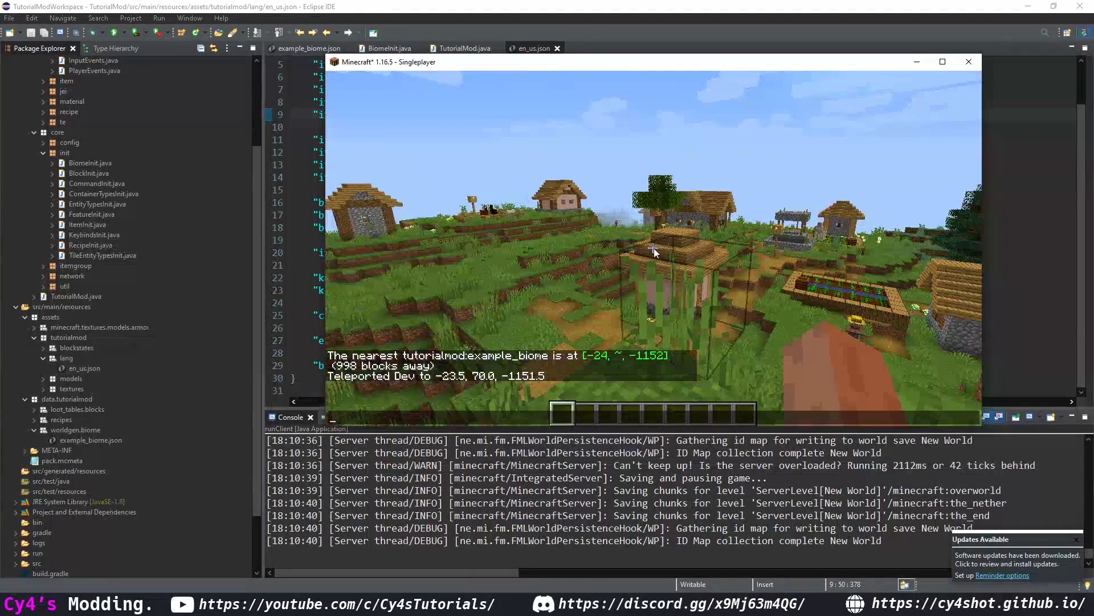
{"action": "key", "text": "f3"}
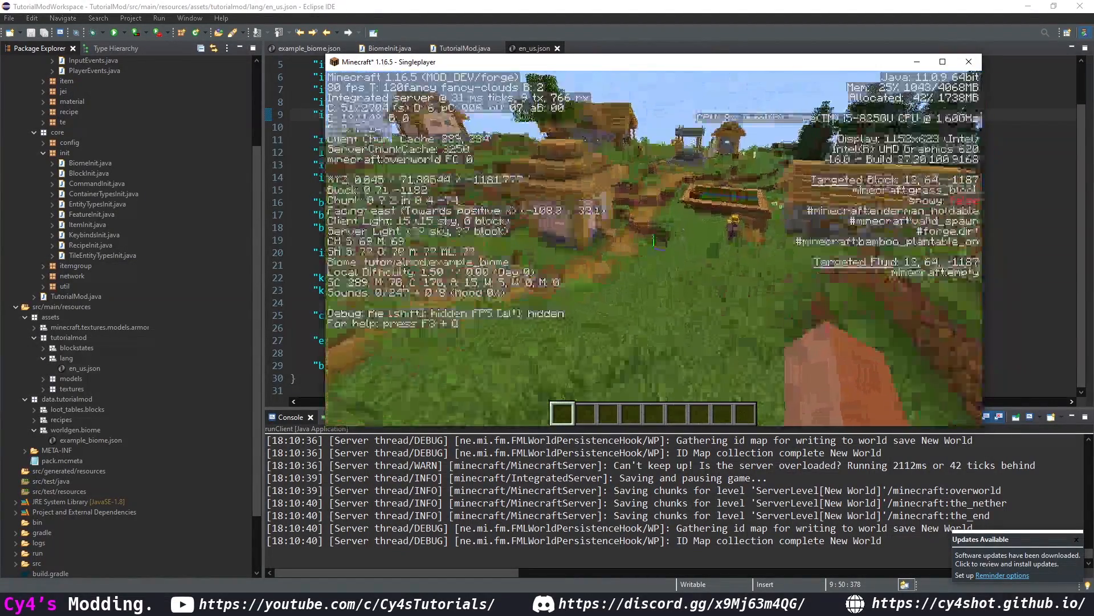